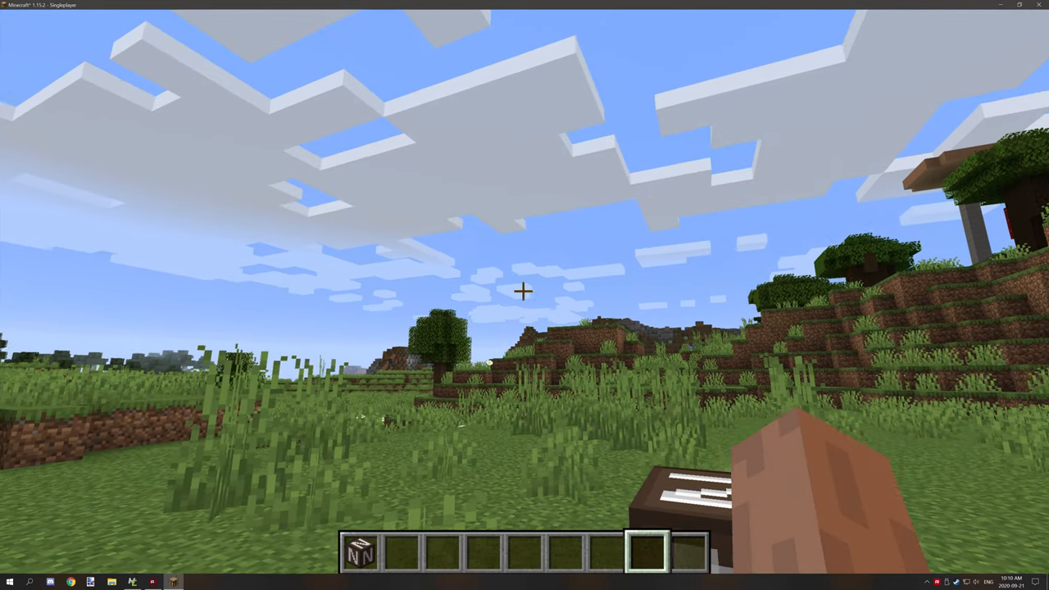
{"action": "mouse_move", "coordinate": [524, 295]}
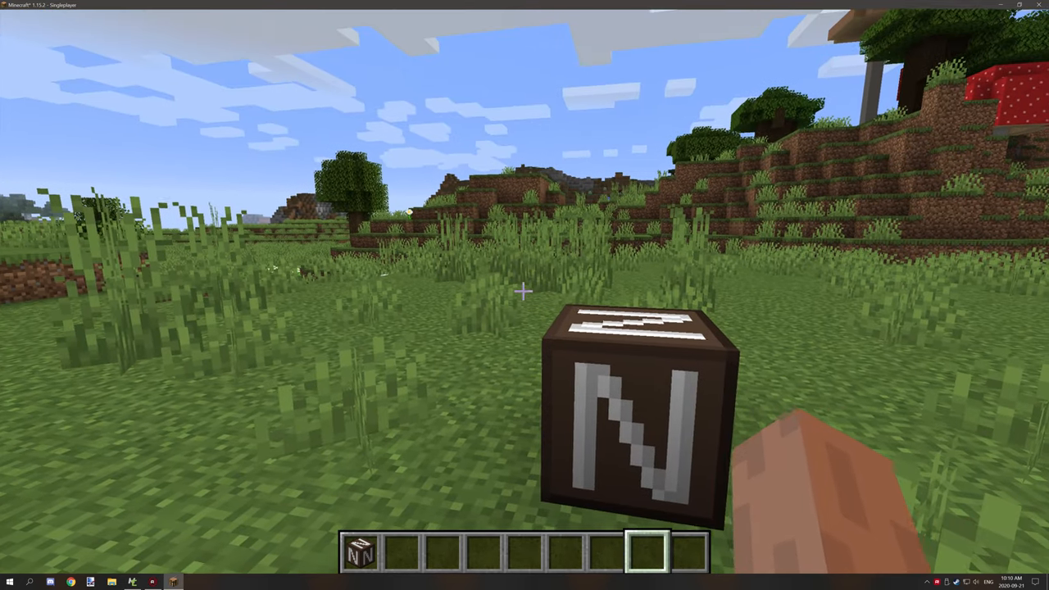
{"action": "mouse_move", "coordinate": [524, 292]}
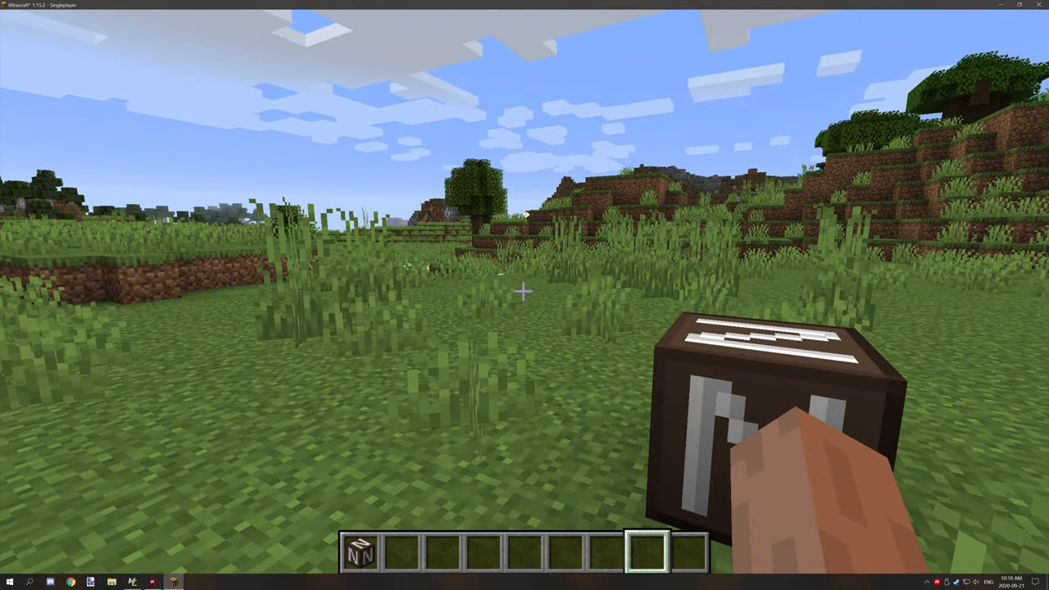
{"action": "mouse_move", "coordinate": [524, 295]}
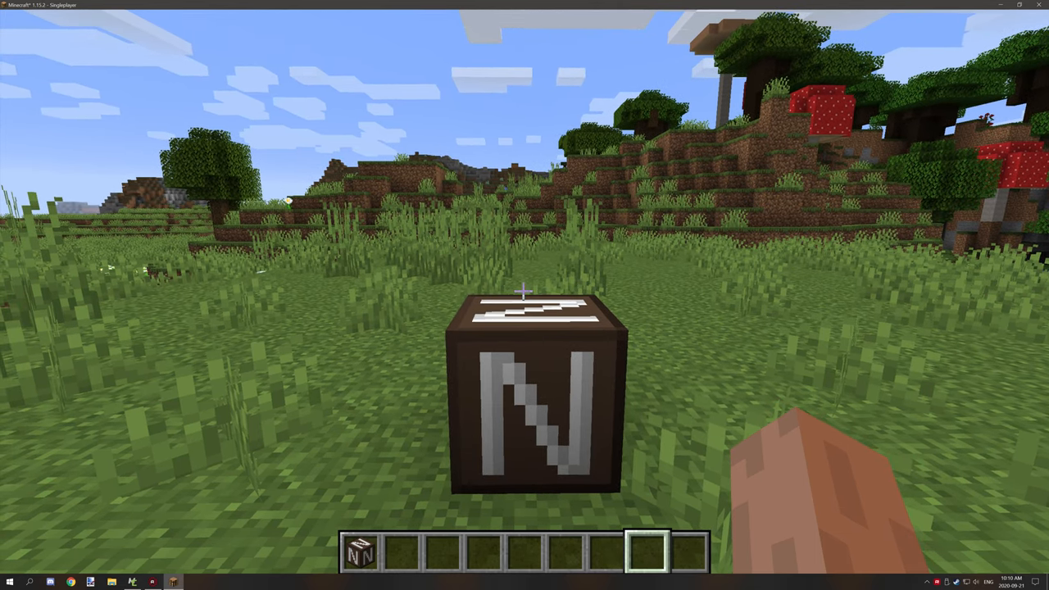
{"action": "mouse_move", "coordinate": [525, 295]}
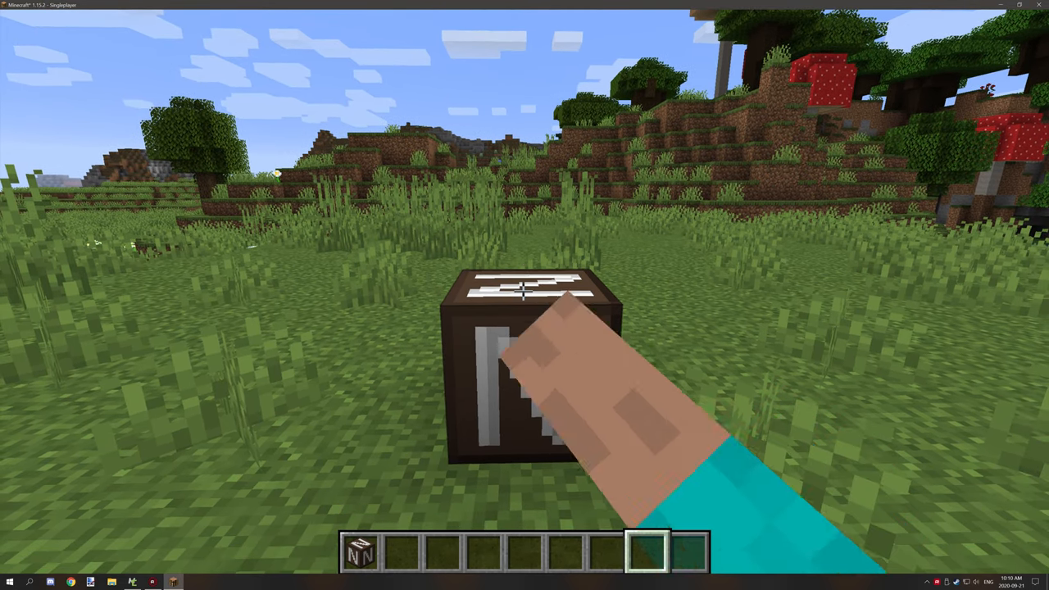
Pause the game after activating the placed BasicBlock
{"action": "key", "text": "Escape"}
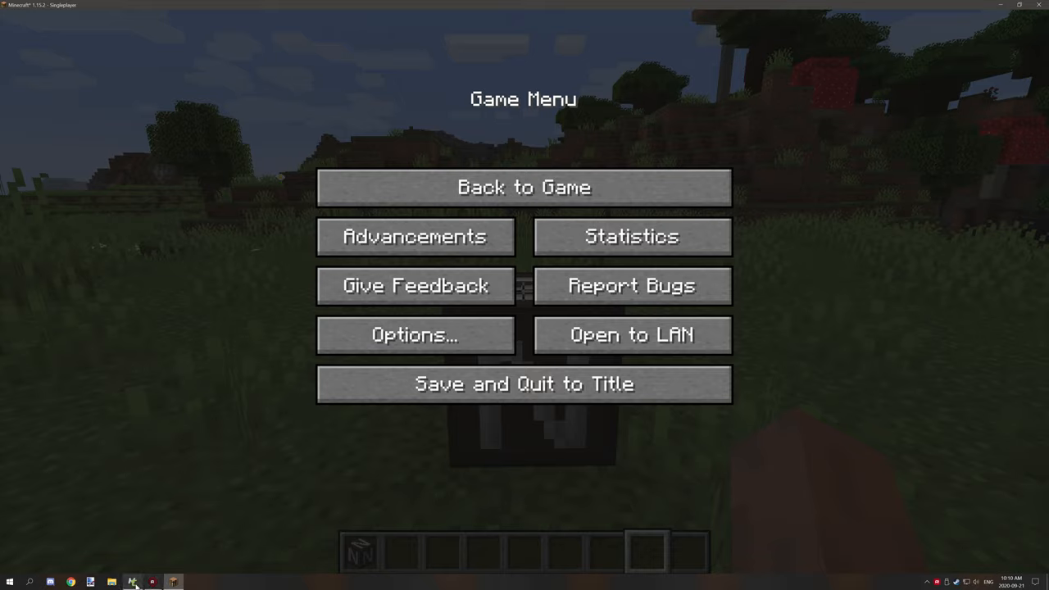
Show the MCreator console output, then start a blank rich text document in WordPad
{"action": "left_click", "coordinate": [131, 582]}
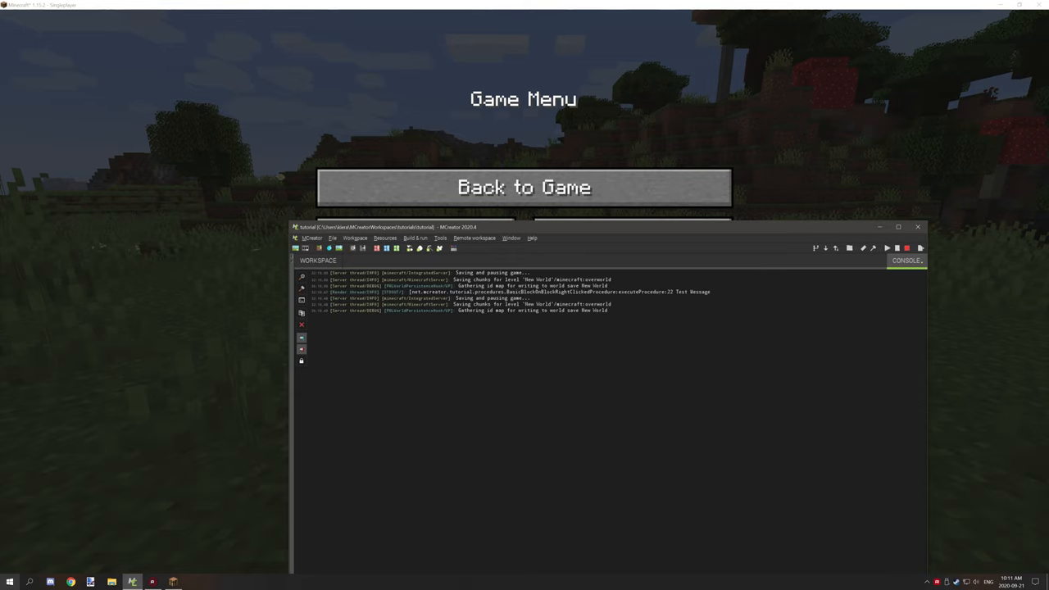
{"action": "left_click", "coordinate": [10, 581]}
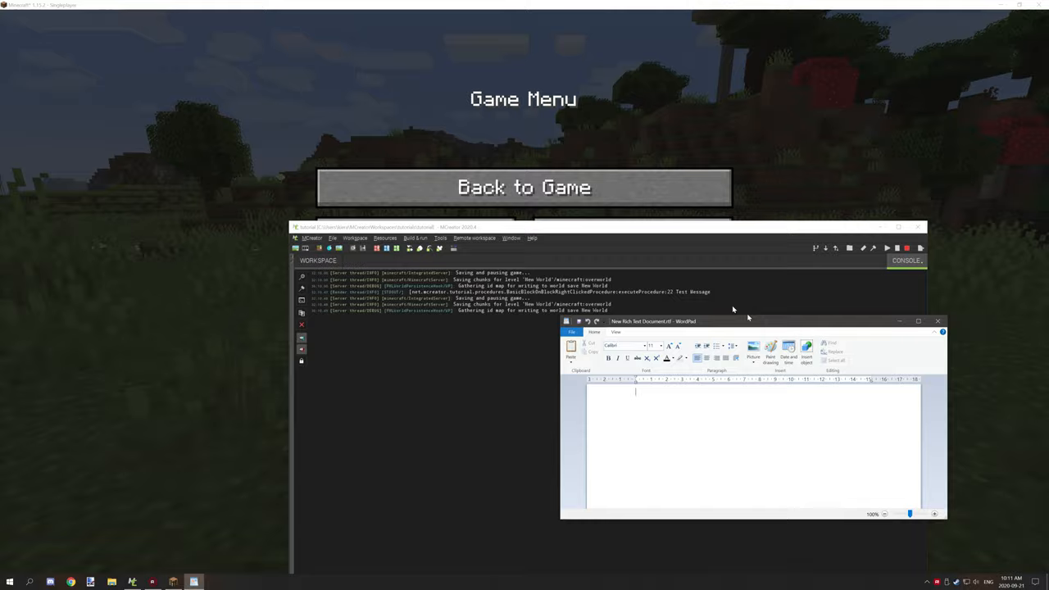
Paste the log into WordPad and highlight the Render thread, INFO and STDOUT tags
{"action": "left_click", "coordinate": [918, 320]}
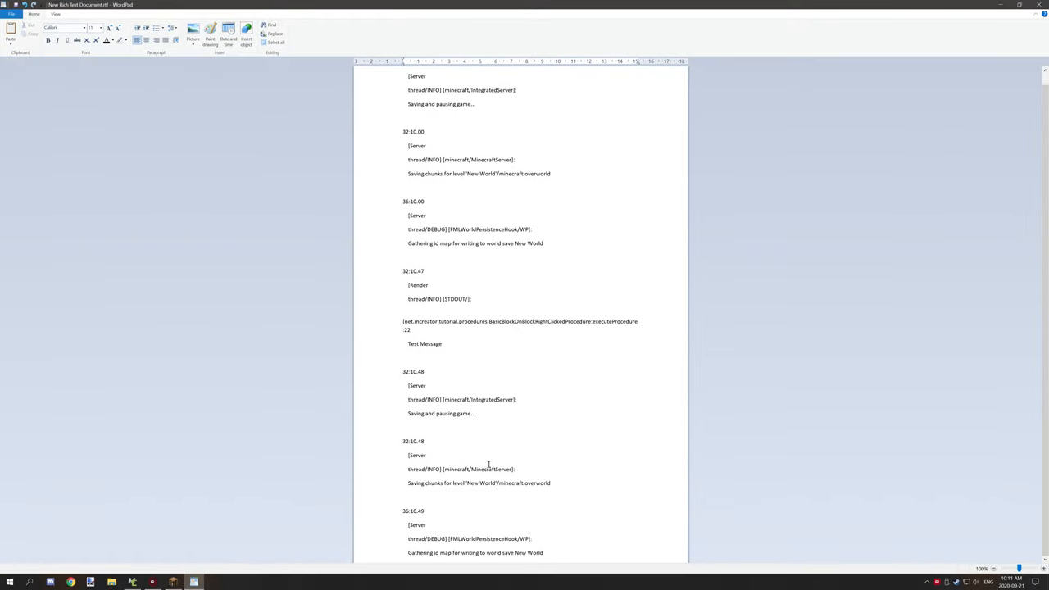
{"action": "mouse_move", "coordinate": [541, 449]}
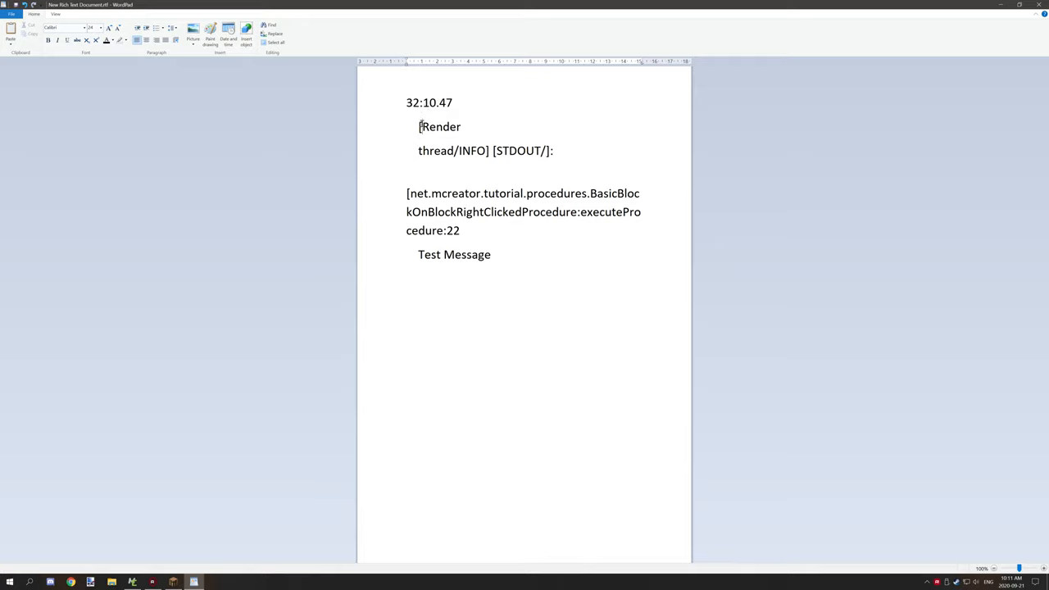
{"action": "double_click", "coordinate": [471, 151]}
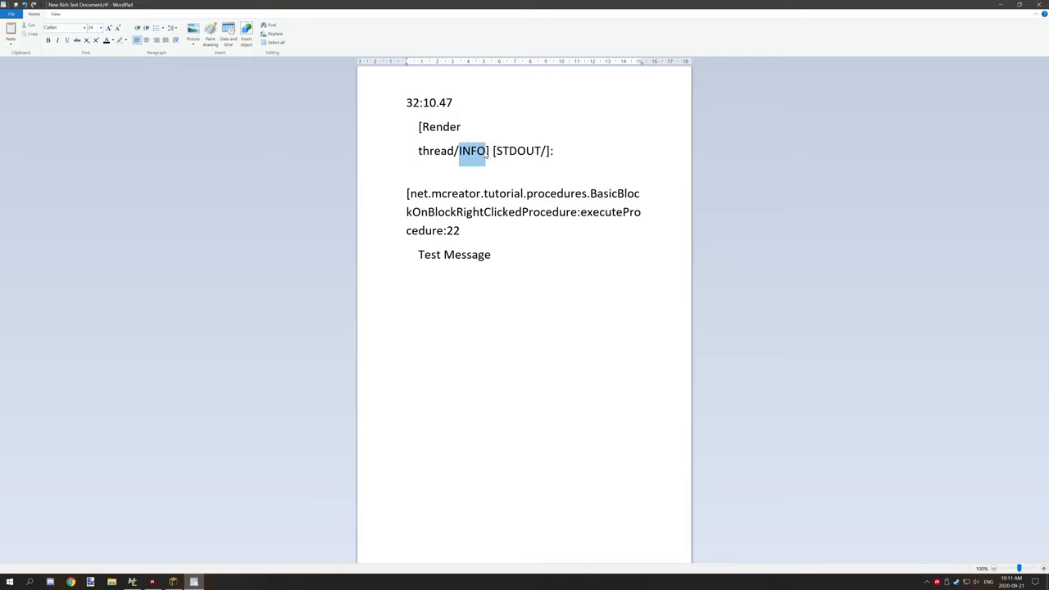
{"action": "double_click", "coordinate": [518, 151]}
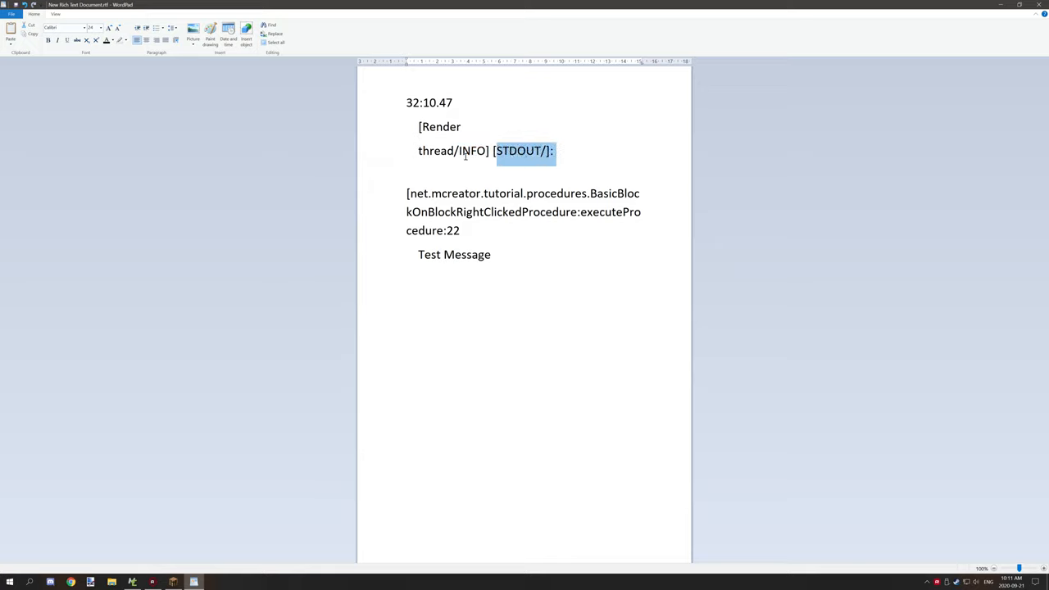
{"action": "left_click", "coordinate": [489, 143]}
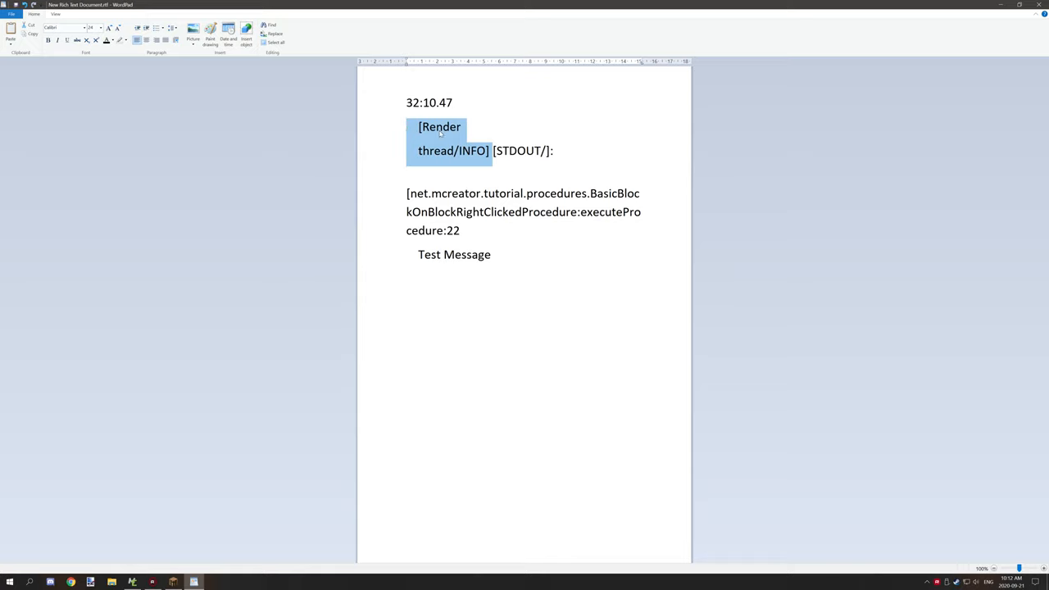
{"action": "mouse_move", "coordinate": [469, 249]}
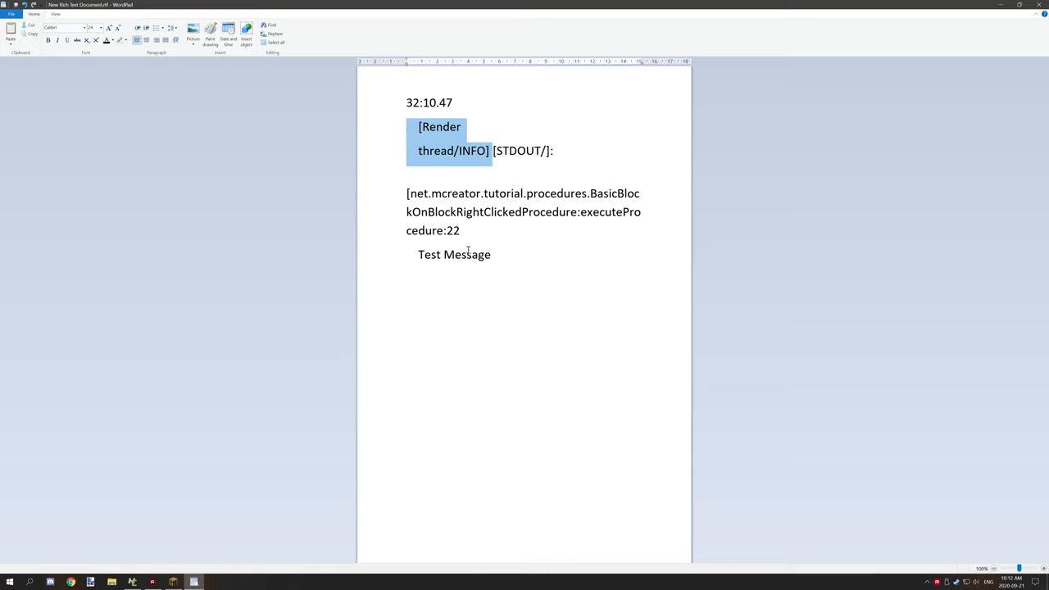
Highlight the procedure class path and the Test Message text in the pasted entry
{"action": "double_click", "coordinate": [454, 254]}
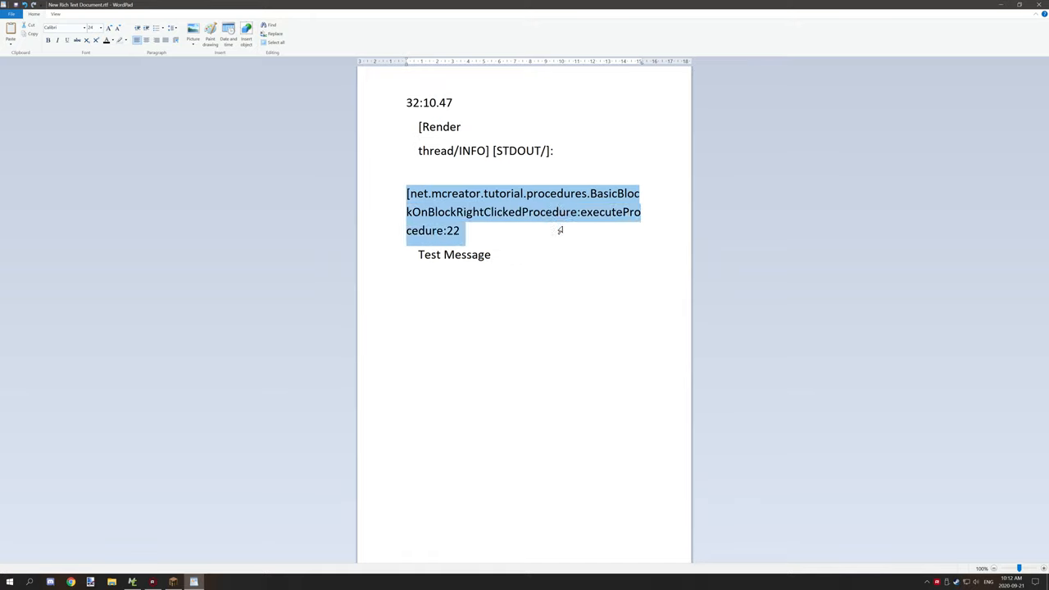
{"action": "left_click", "coordinate": [462, 229]}
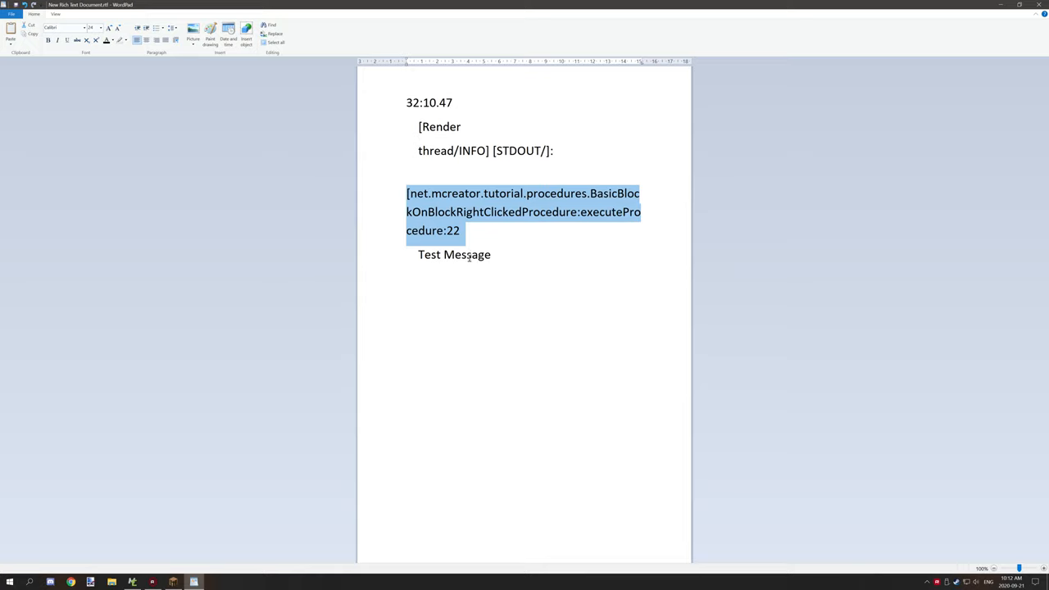
{"action": "mouse_move", "coordinate": [495, 246]}
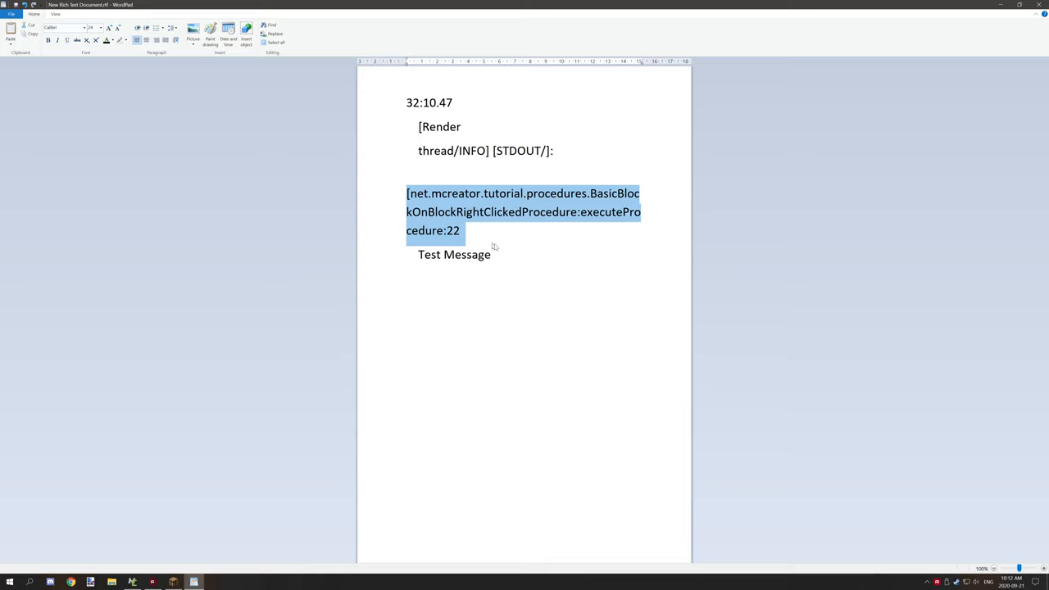
{"action": "left_click", "coordinate": [492, 254]}
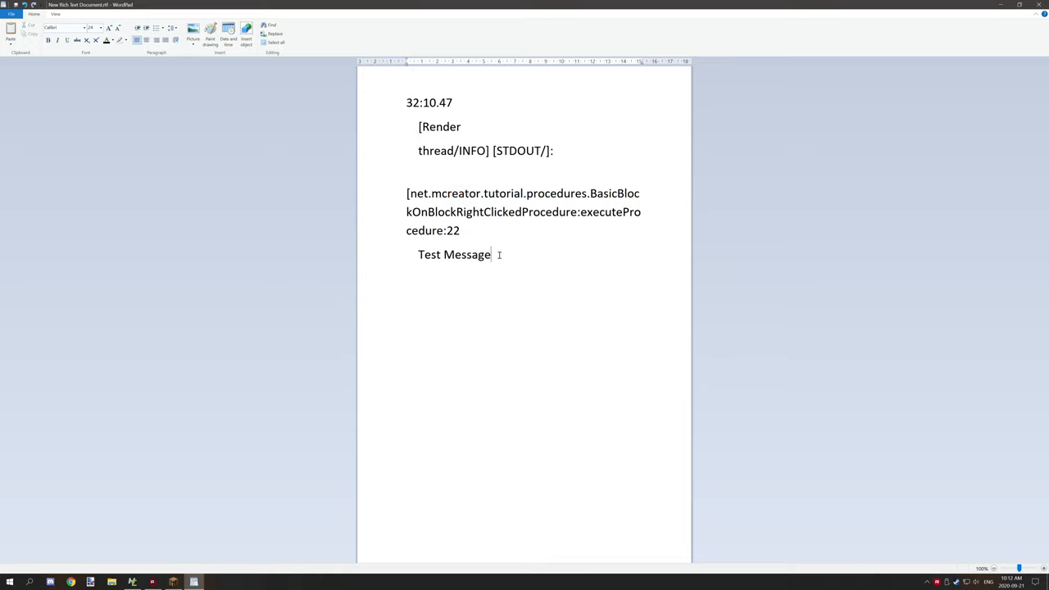
{"action": "double_click", "coordinate": [454, 254]}
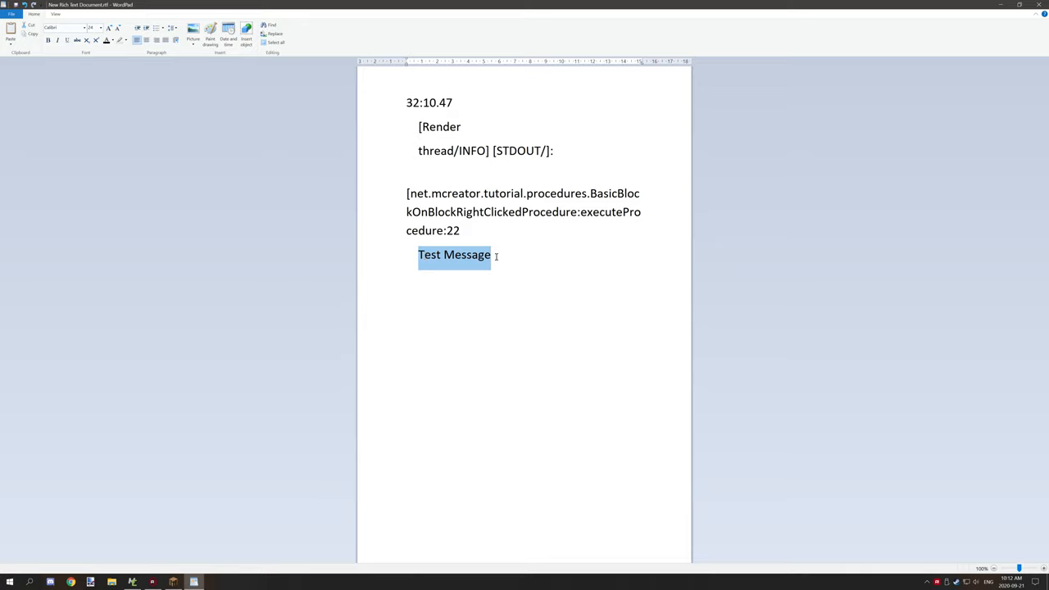
{"action": "mouse_move", "coordinate": [583, 200]}
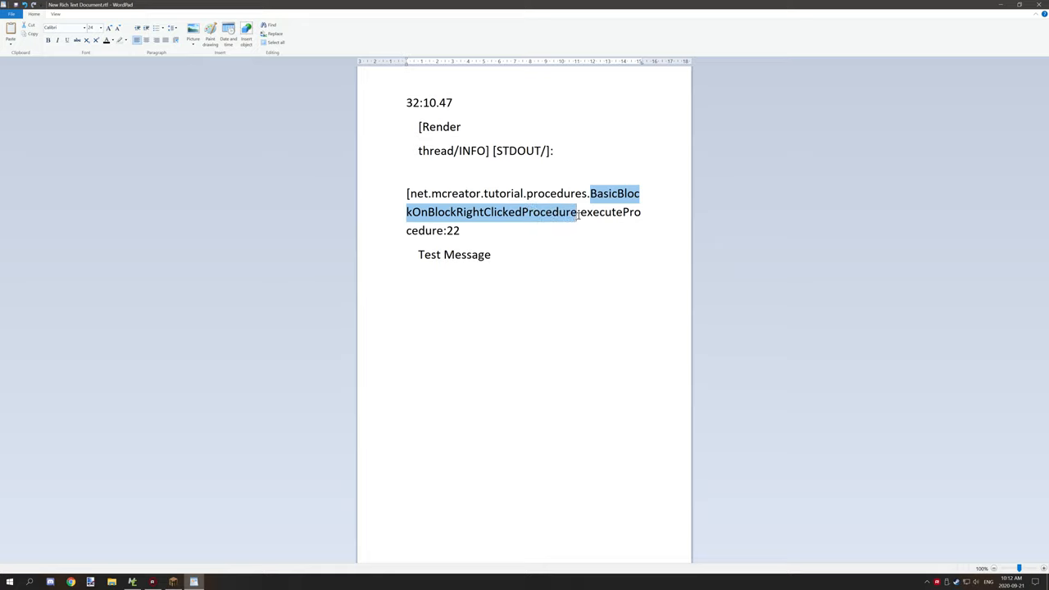
{"action": "left_click", "coordinate": [464, 229]}
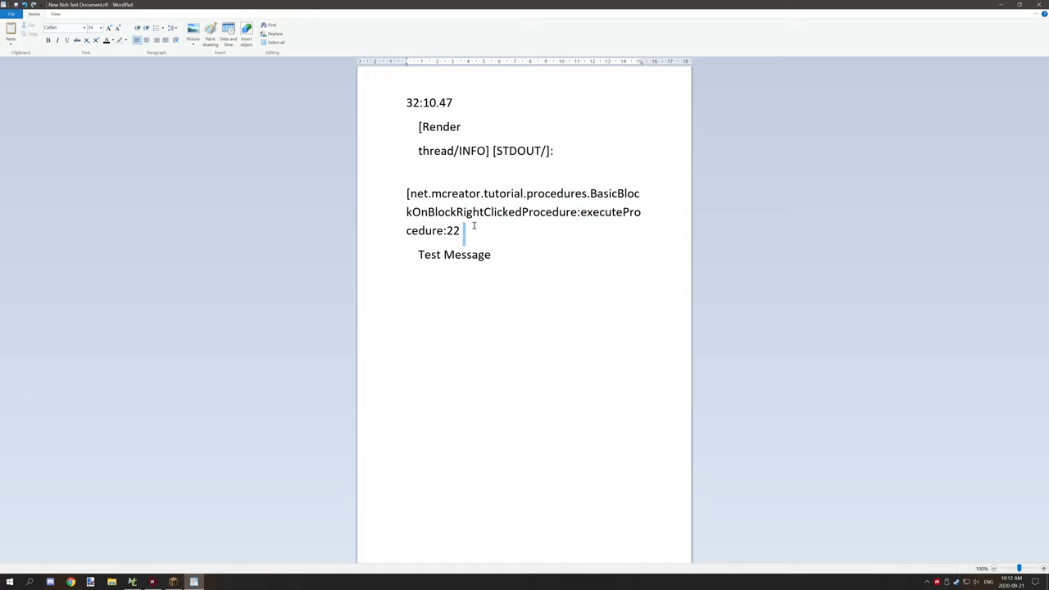
{"action": "double_click", "coordinate": [453, 254]}
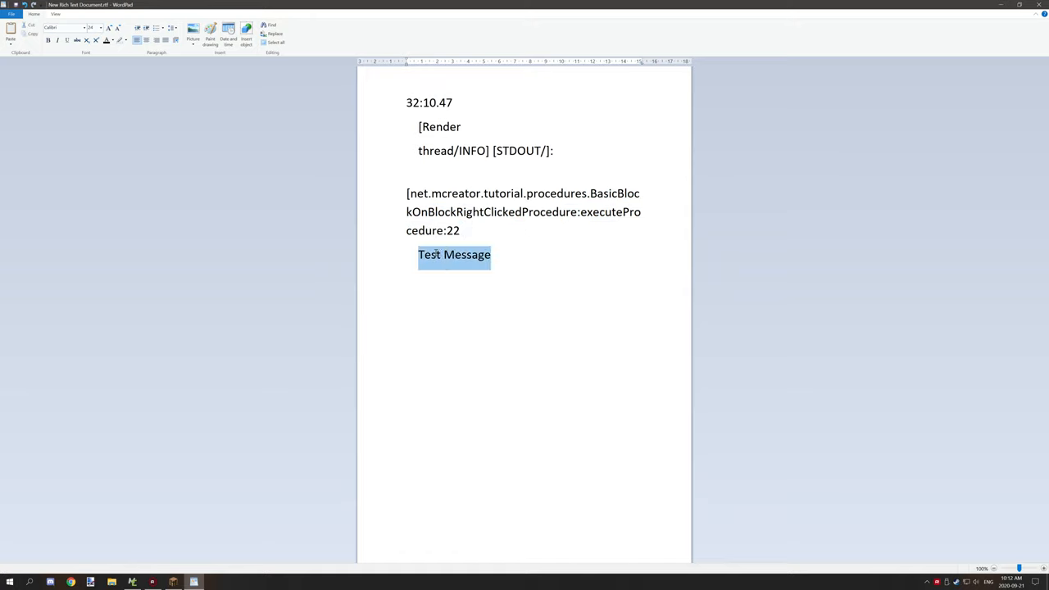
{"action": "left_click", "coordinate": [111, 522]}
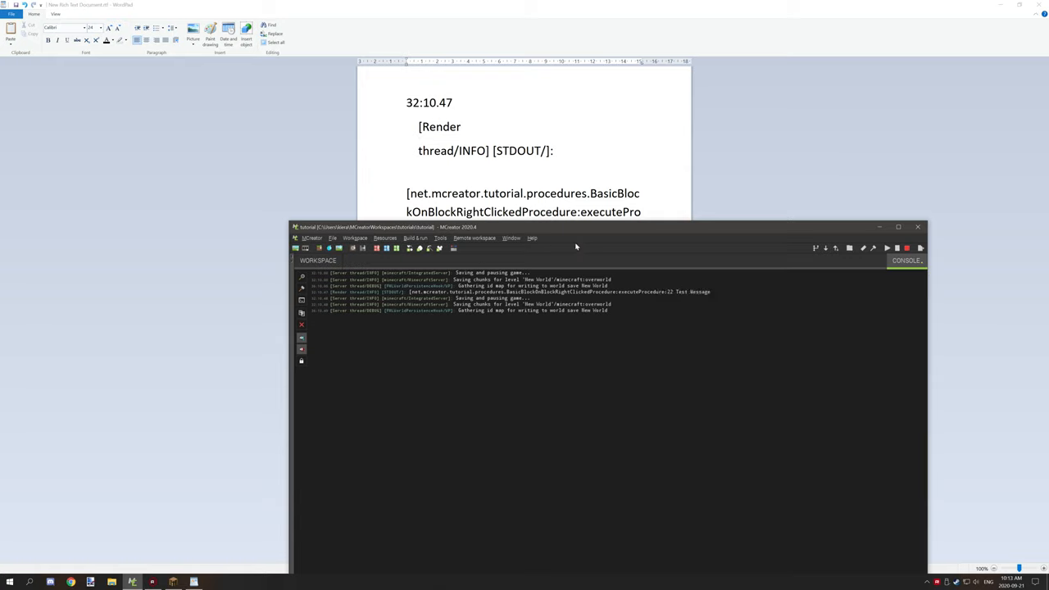
{"action": "mouse_move", "coordinate": [999, 7]}
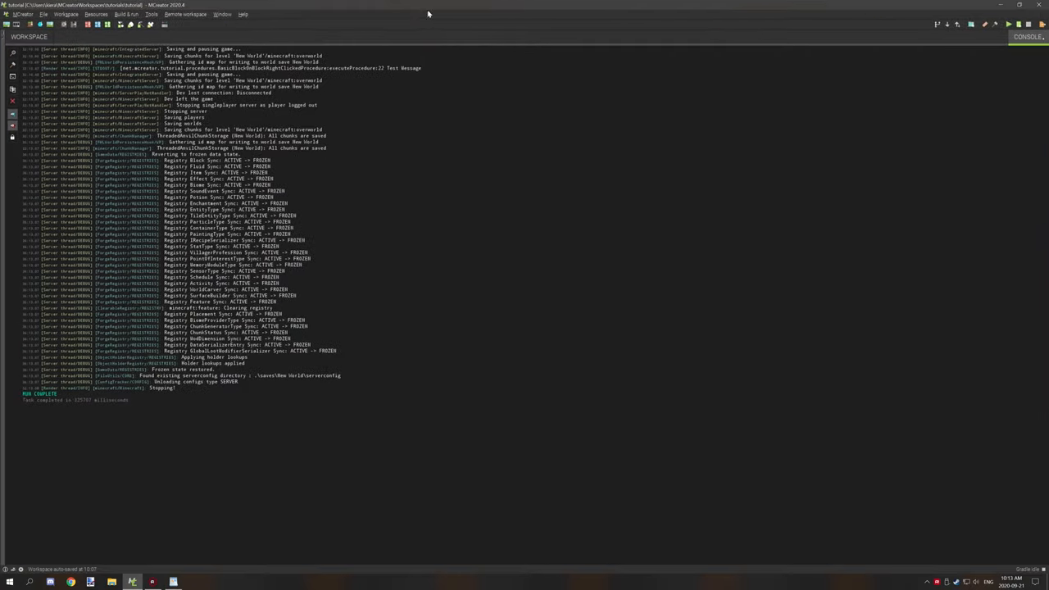
Open the BasicBlockOnBlockRightClicked procedure from the workspace element list
{"action": "left_click", "coordinate": [30, 36]}
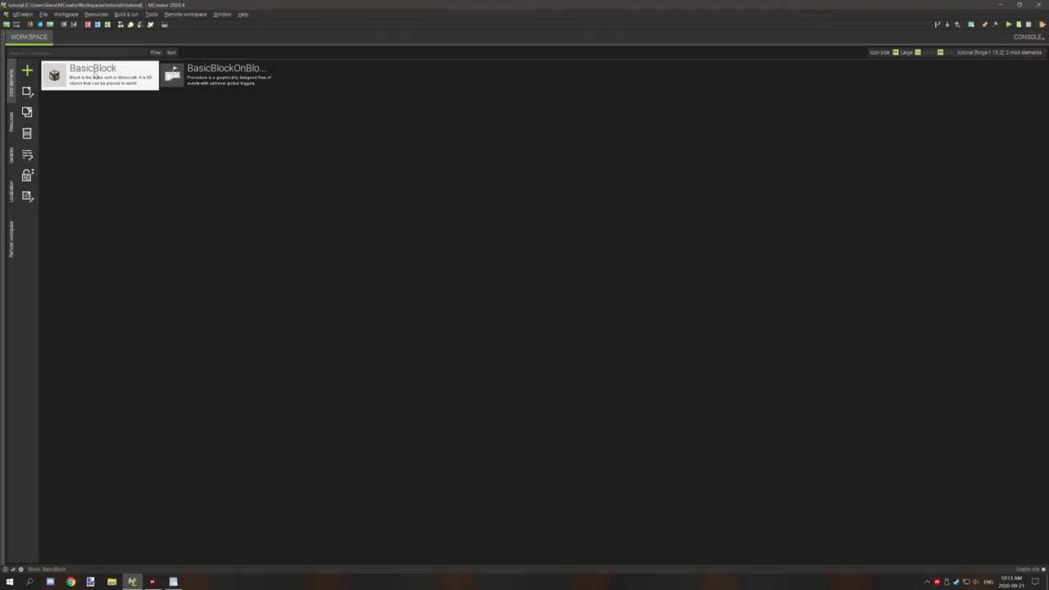
{"action": "double_click", "coordinate": [92, 76]}
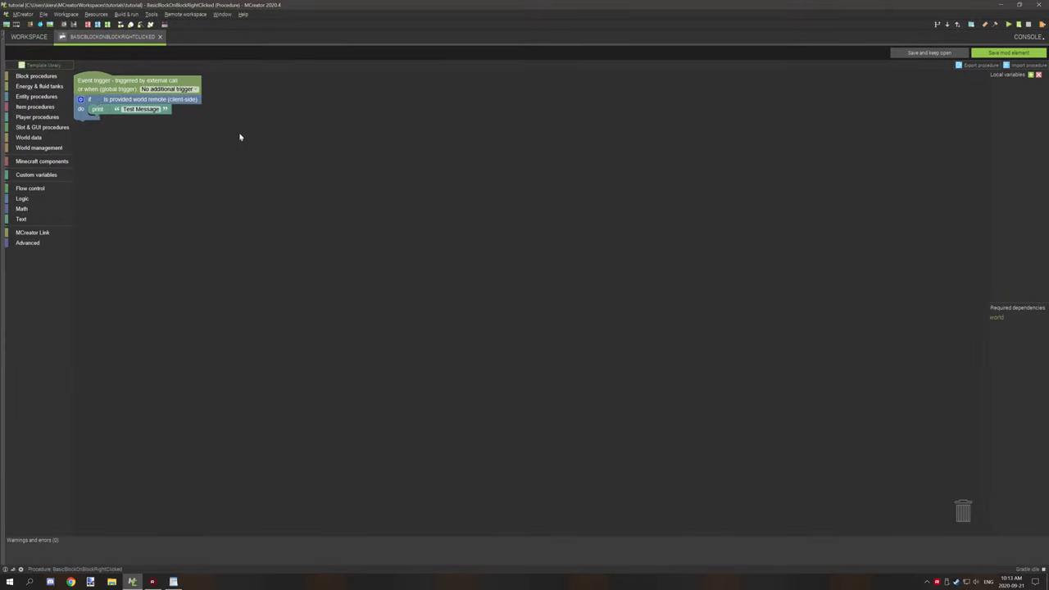
{"action": "left_click_drag", "start_coordinate": [140, 93], "coordinate": [436, 295]}
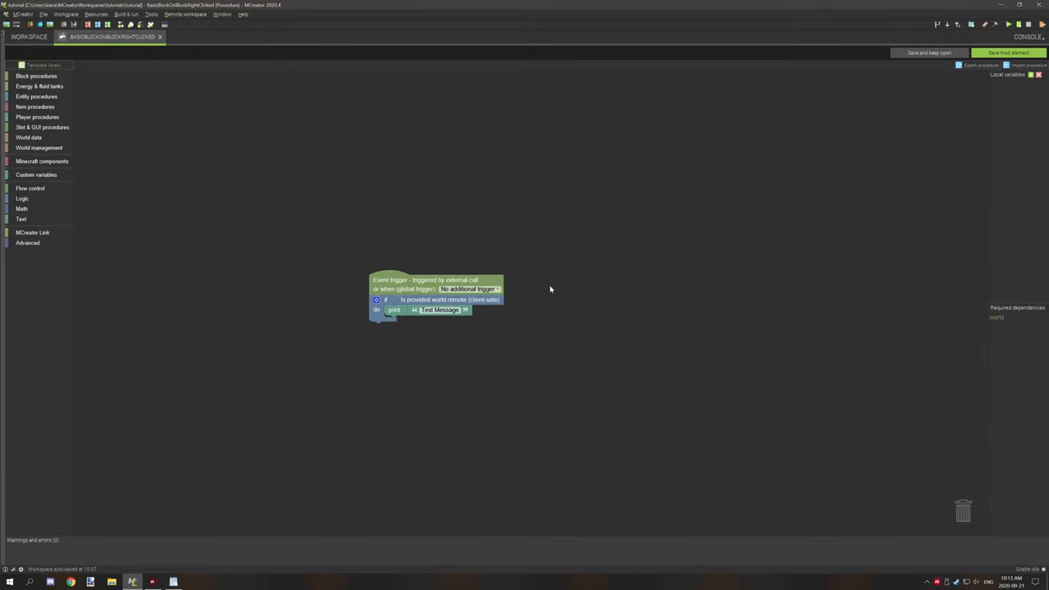
{"action": "left_click_drag", "start_coordinate": [435, 295], "coordinate": [521, 318]}
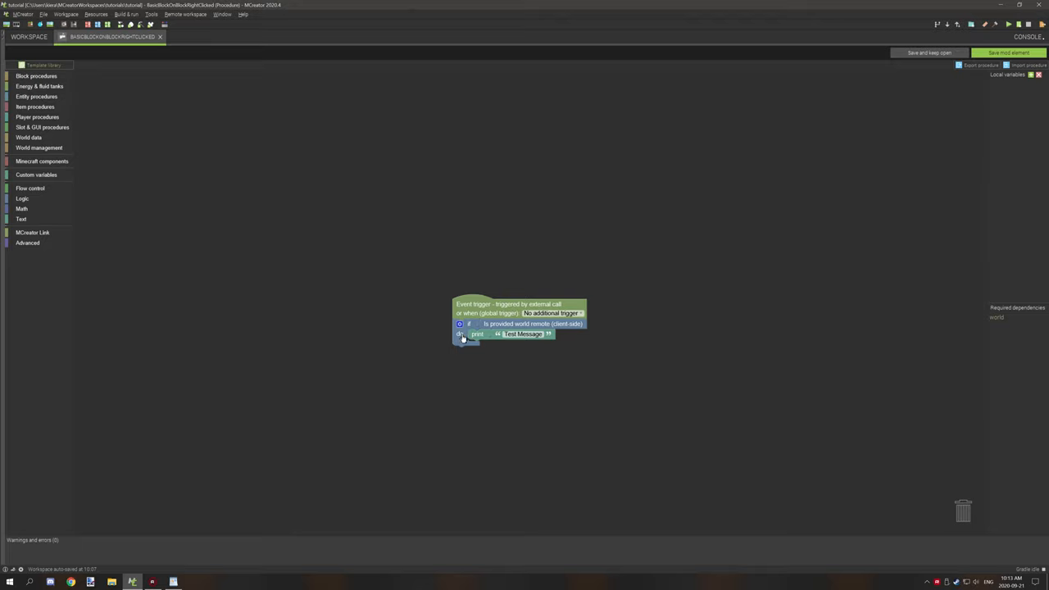
{"action": "mouse_move", "coordinate": [498, 329]}
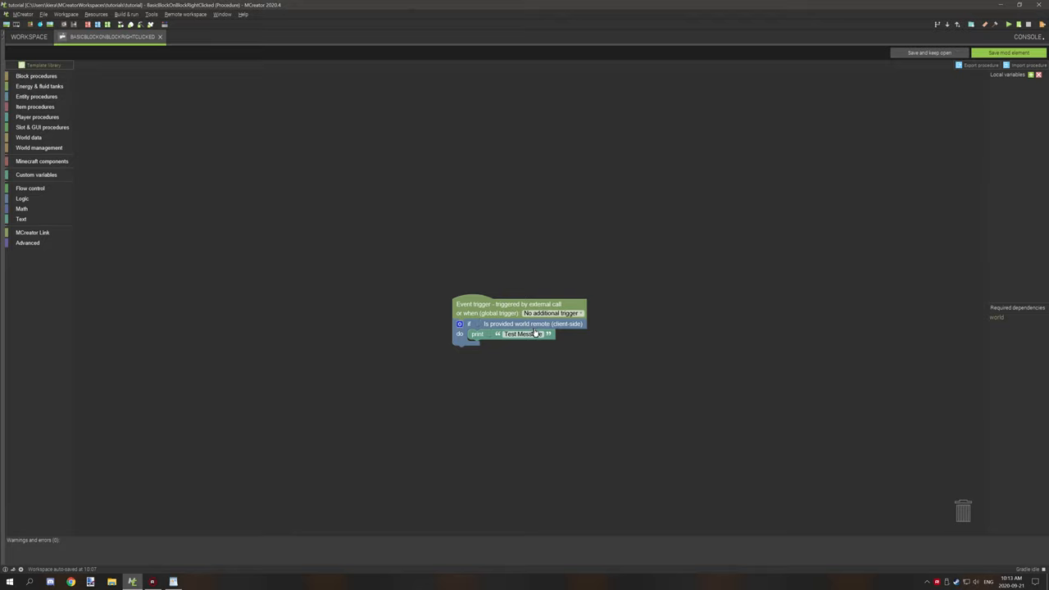
{"action": "mouse_move", "coordinate": [576, 334]}
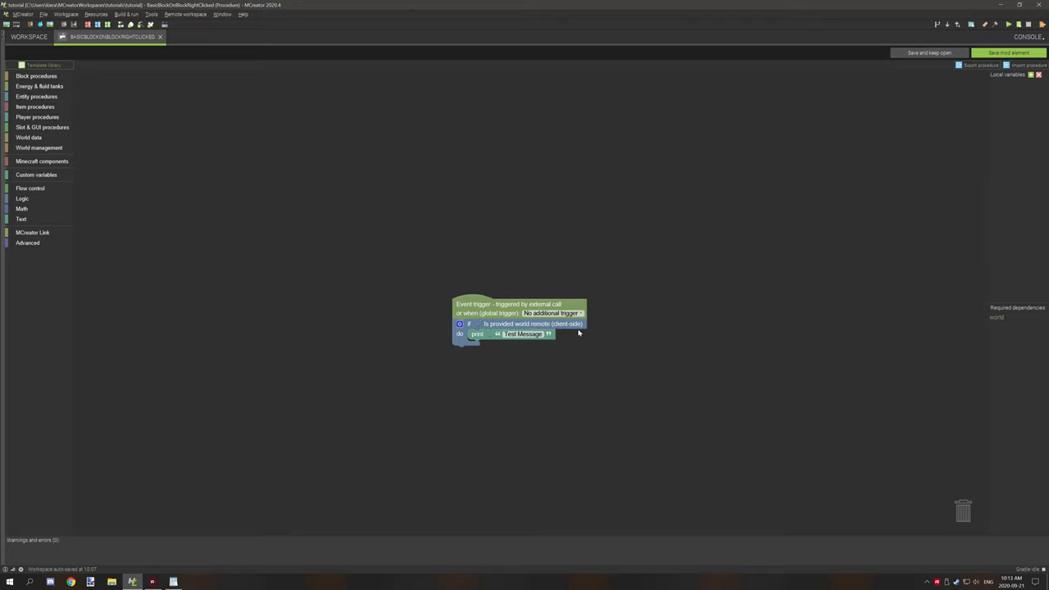
{"action": "mouse_move", "coordinate": [489, 325]}
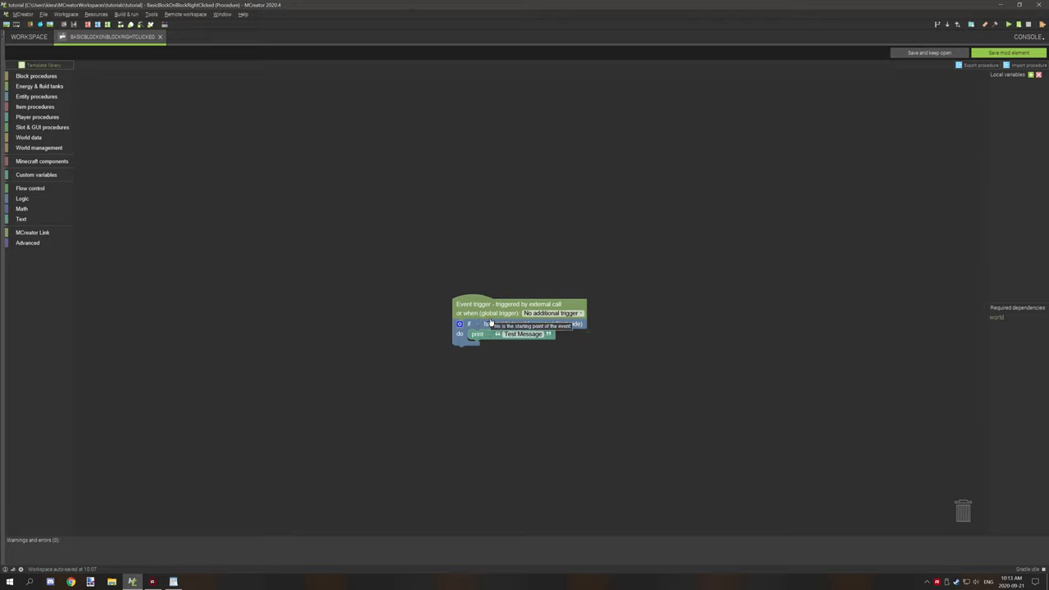
{"action": "mouse_move", "coordinate": [502, 311]}
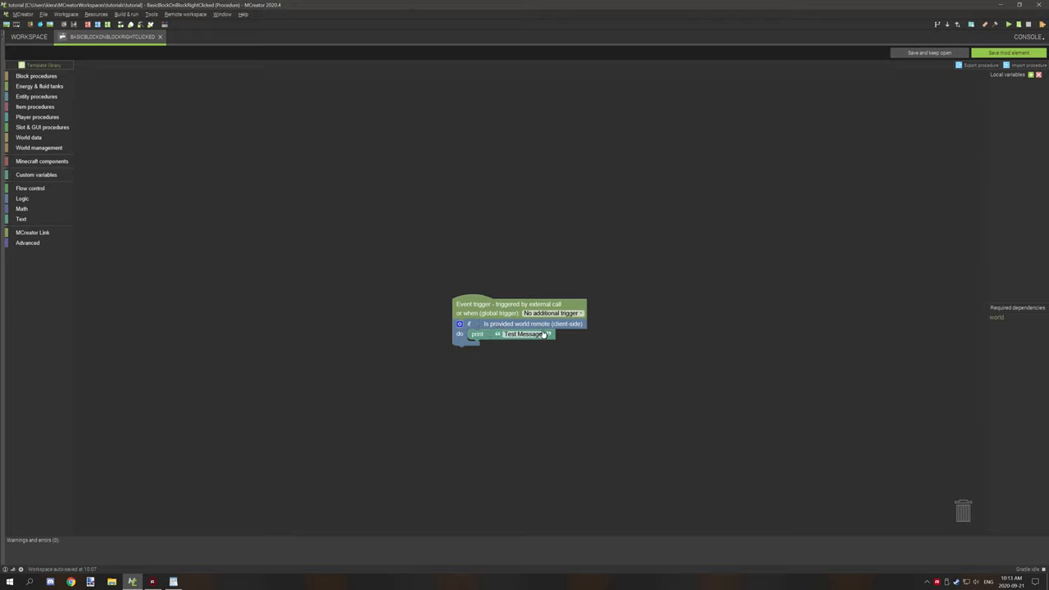
{"action": "mouse_move", "coordinate": [563, 333]}
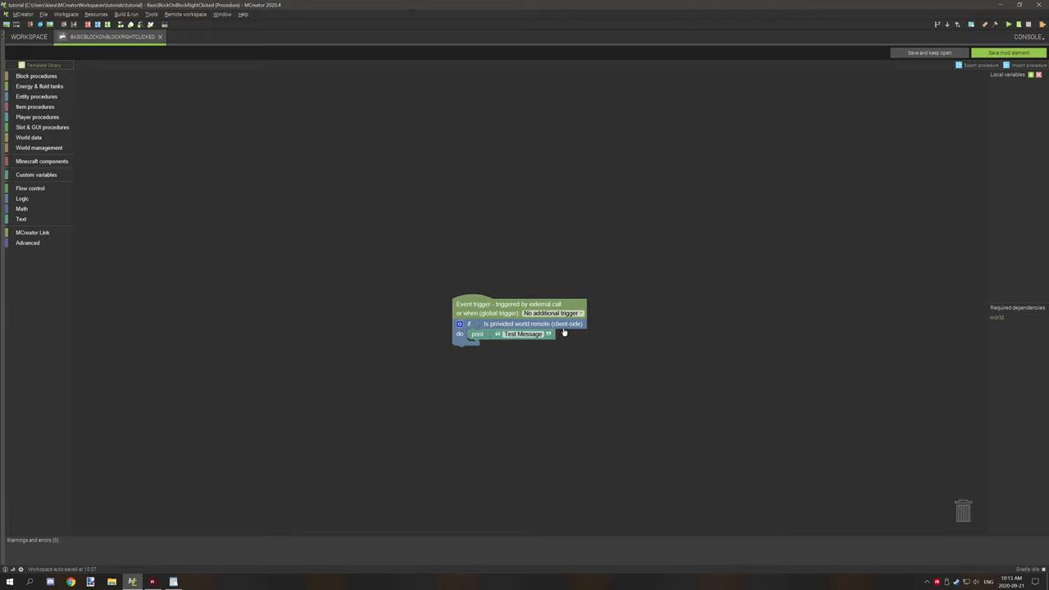
{"action": "mouse_move", "coordinate": [596, 333]}
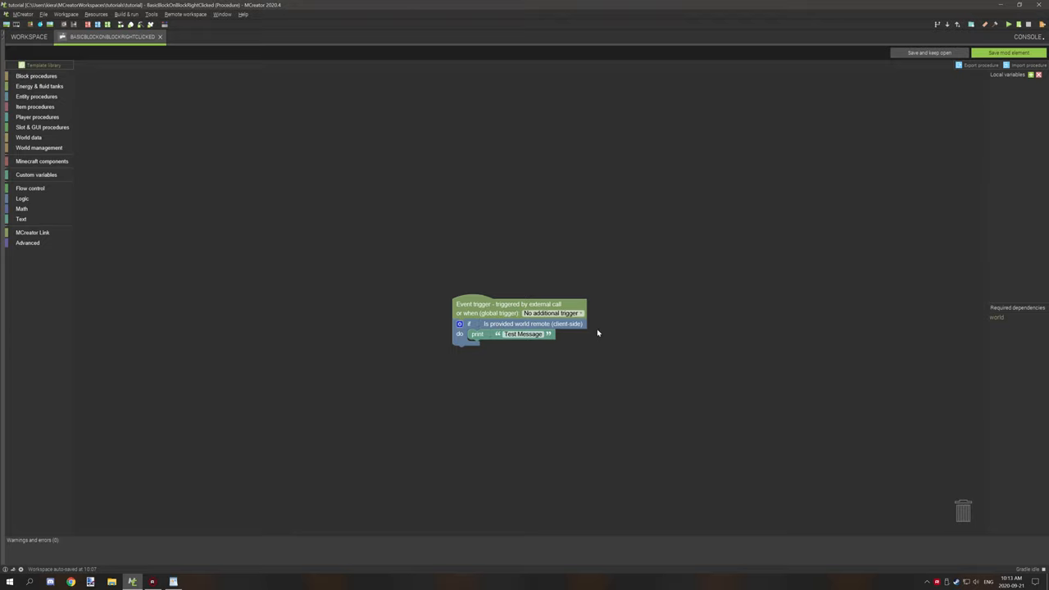
{"action": "mouse_move", "coordinate": [590, 335]}
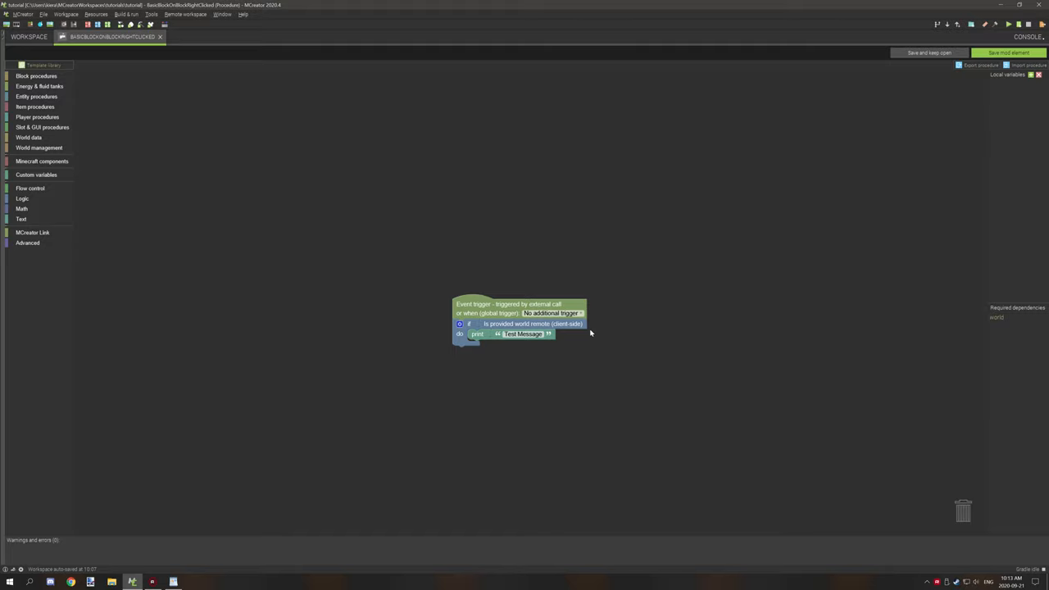
{"action": "mouse_move", "coordinate": [542, 334]}
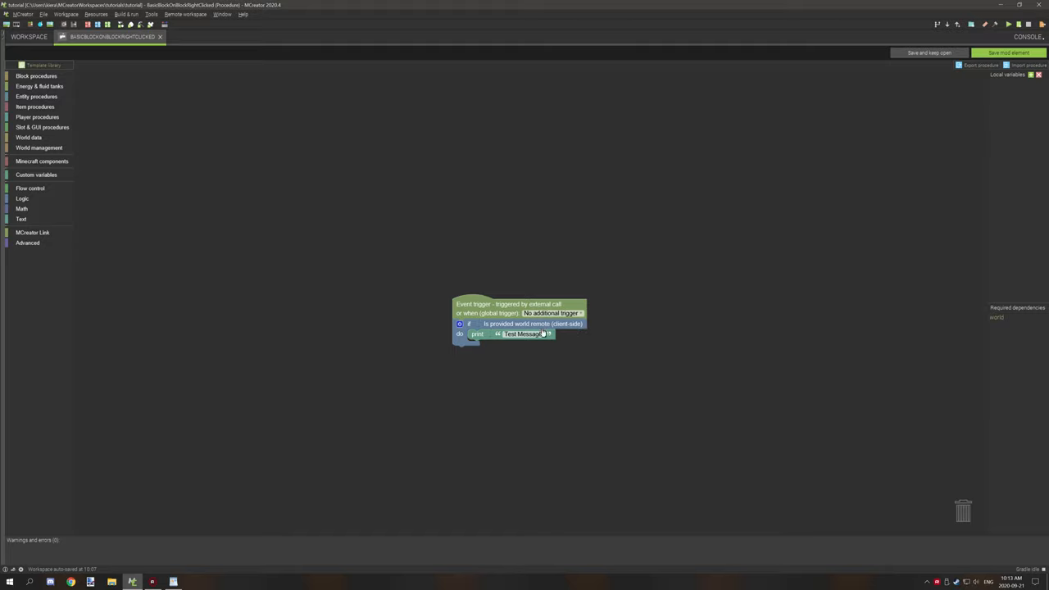
{"action": "mouse_move", "coordinate": [614, 324]}
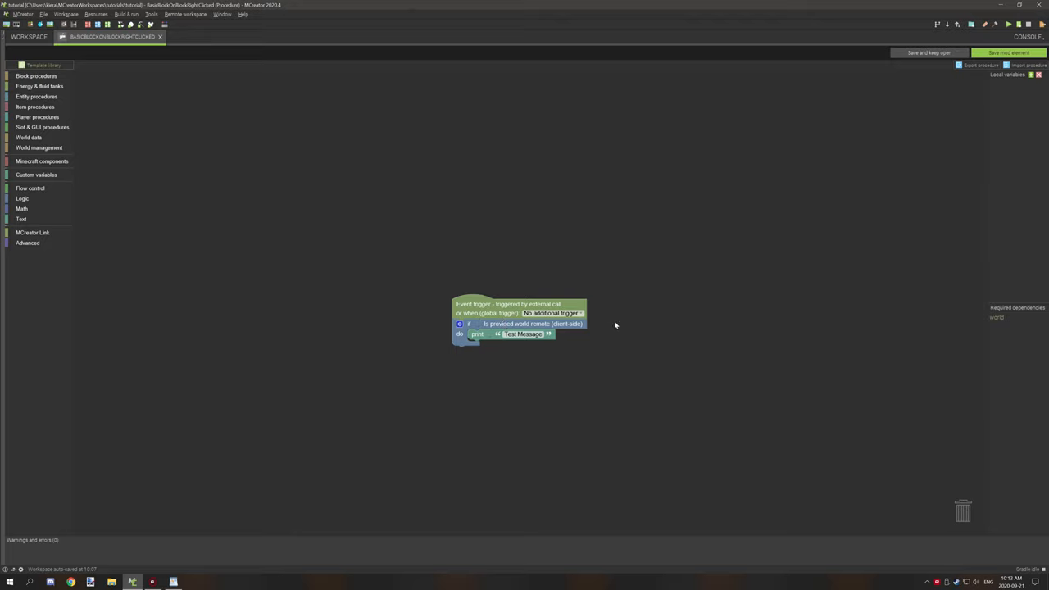
{"action": "mouse_move", "coordinate": [583, 338]}
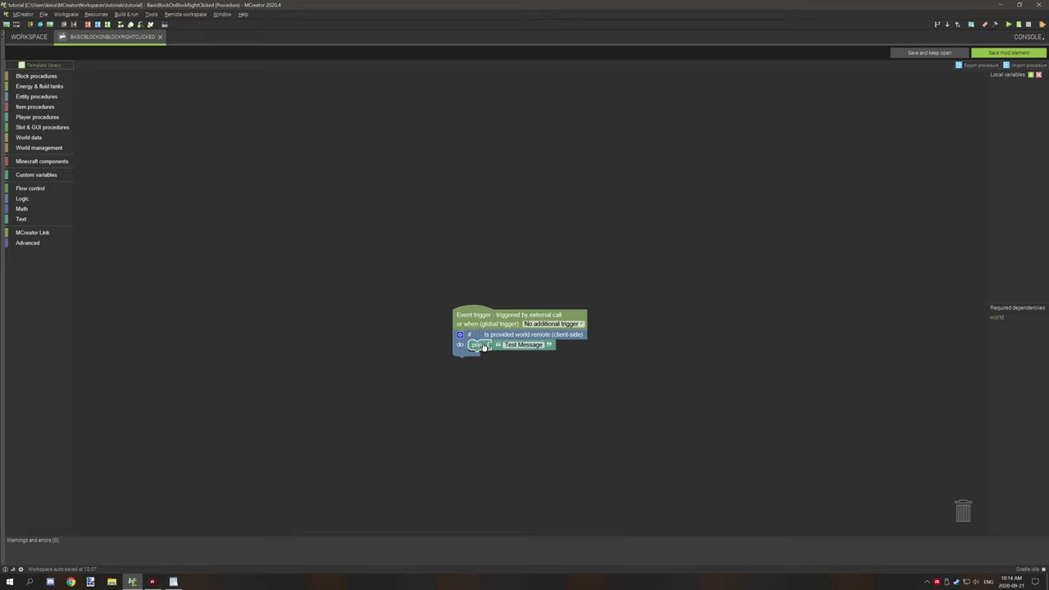
Try if blocks beside the trigger, then delete both if blocks with their conditions
{"action": "right_click", "coordinate": [468, 344]}
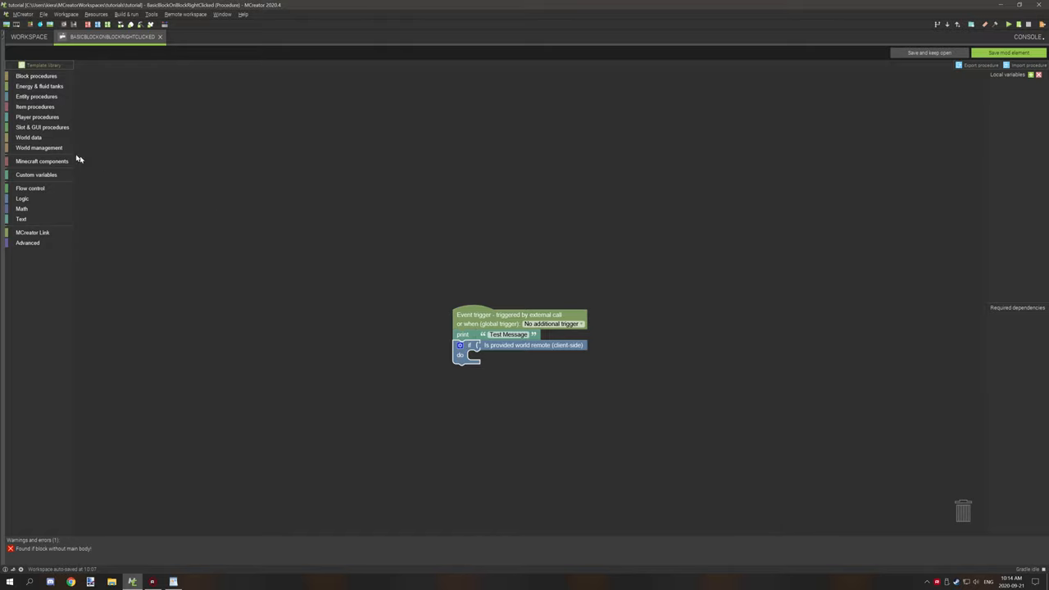
{"action": "mouse_move", "coordinate": [30, 187]}
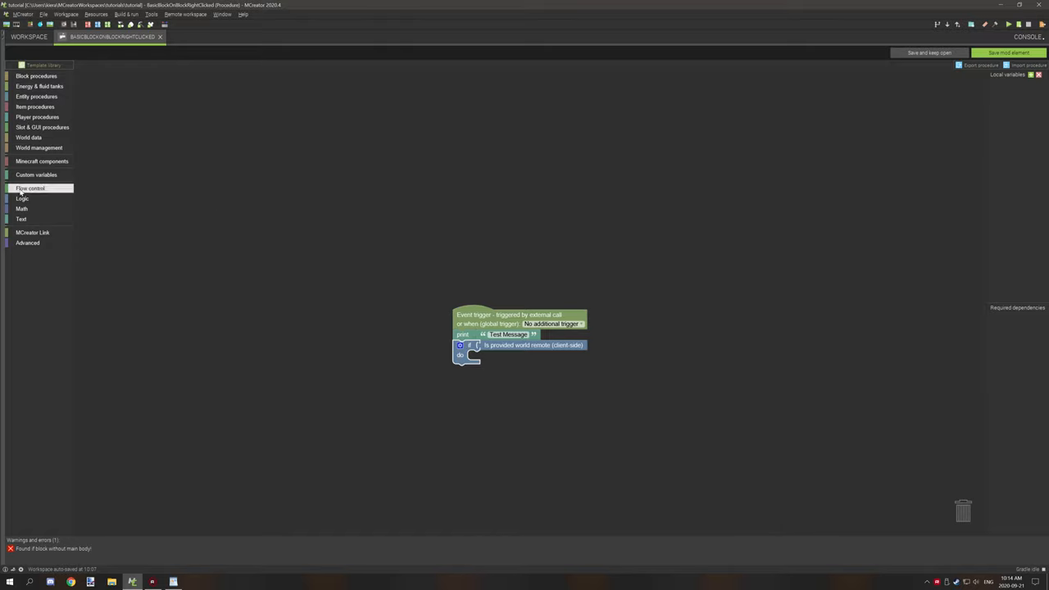
{"action": "left_click_drag", "start_coordinate": [467, 352], "coordinate": [336, 298]}
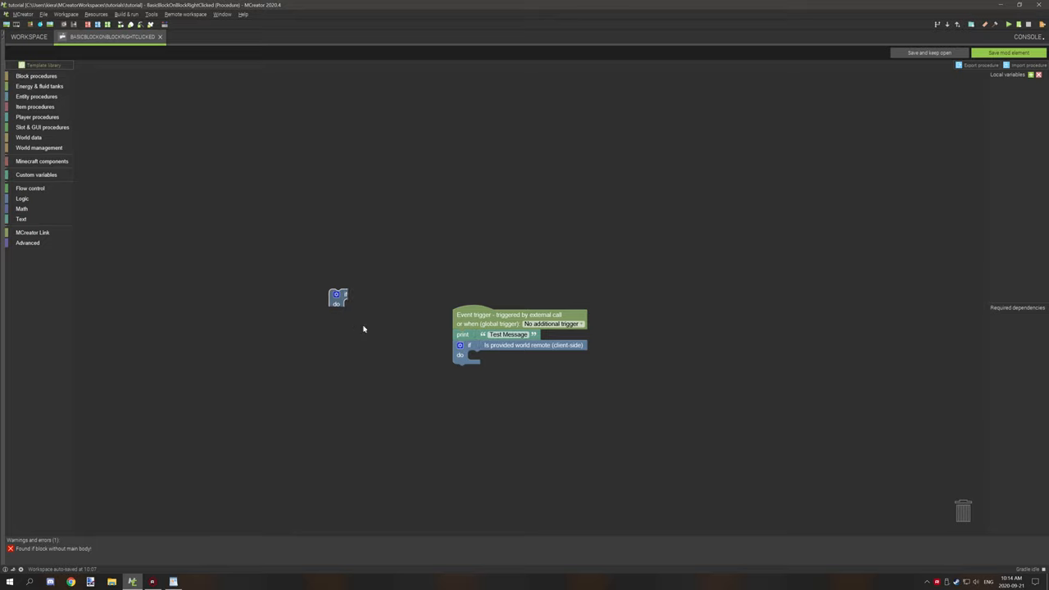
{"action": "left_click_drag", "start_coordinate": [338, 299], "coordinate": [462, 401]}
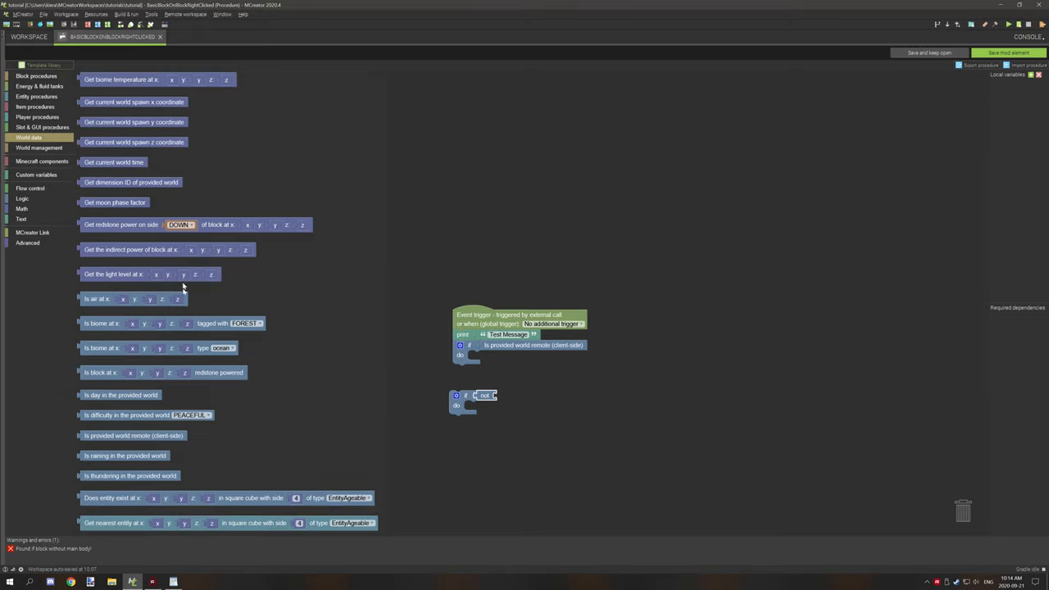
{"action": "mouse_move", "coordinate": [92, 443]}
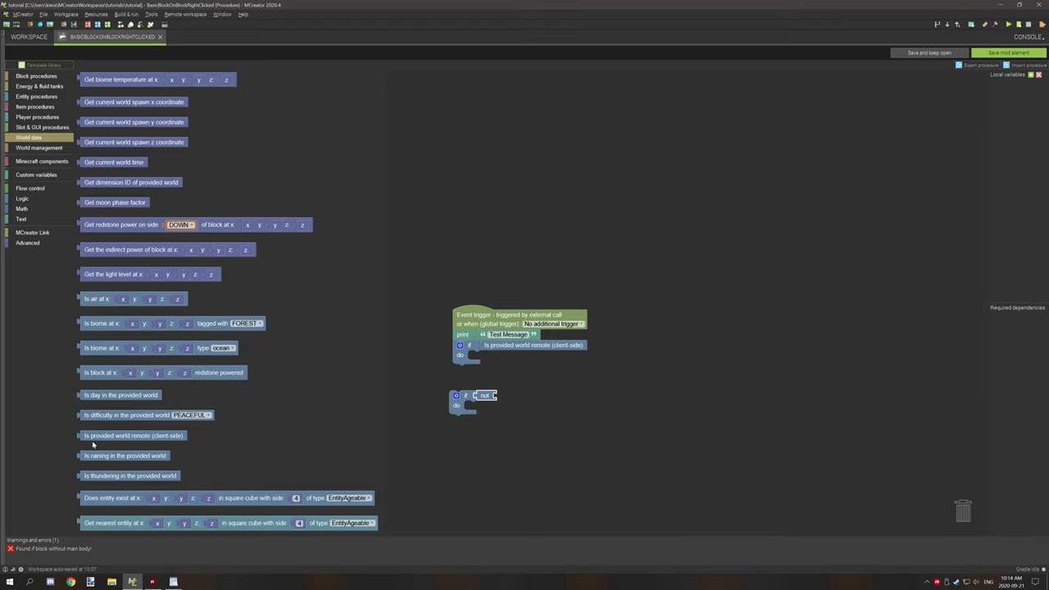
{"action": "mouse_move", "coordinate": [184, 444]}
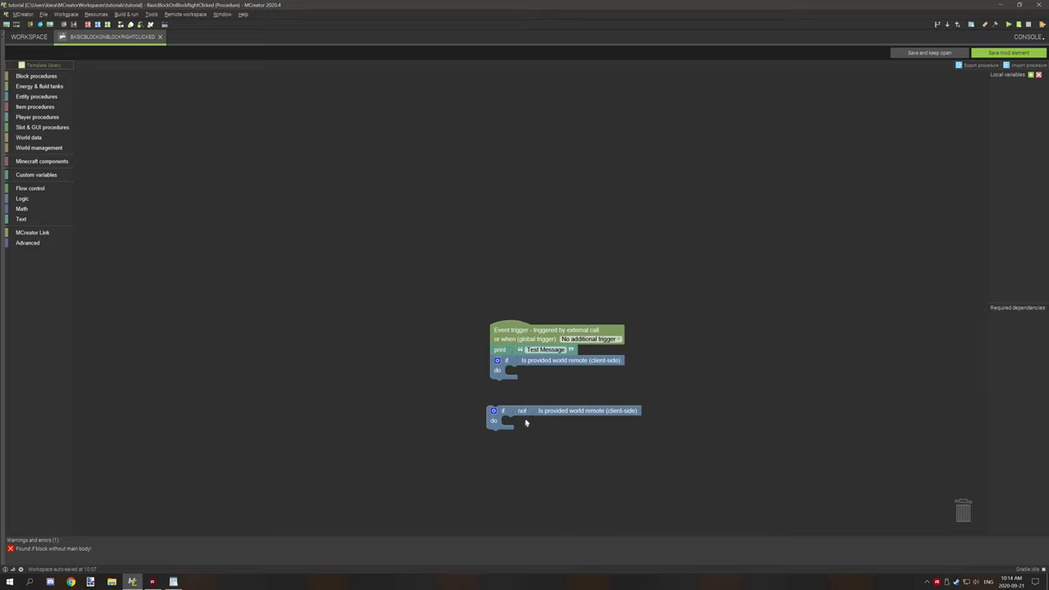
{"action": "mouse_move", "coordinate": [551, 420]}
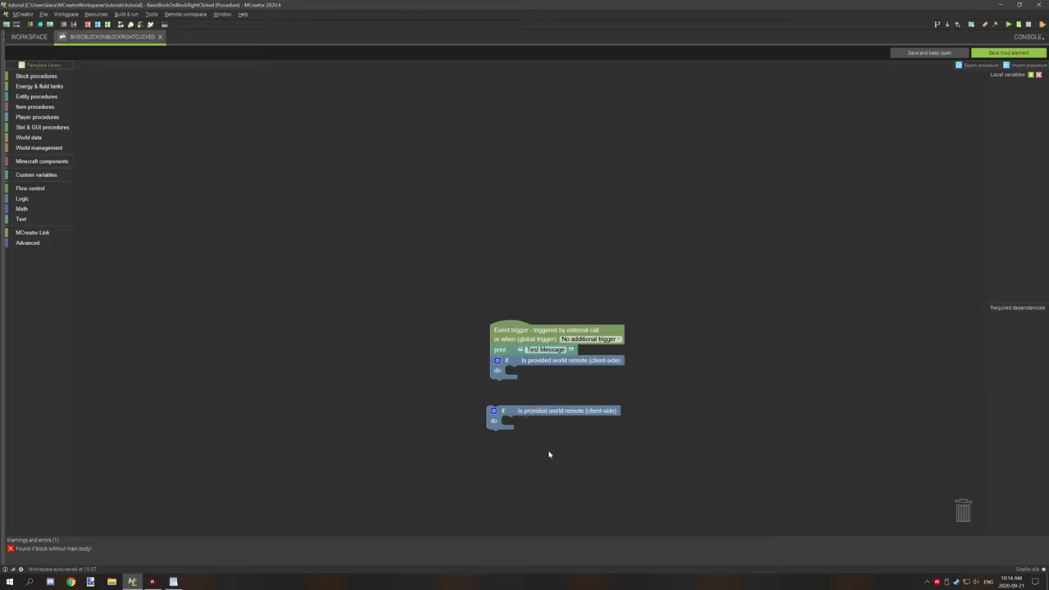
{"action": "mouse_move", "coordinate": [532, 419]}
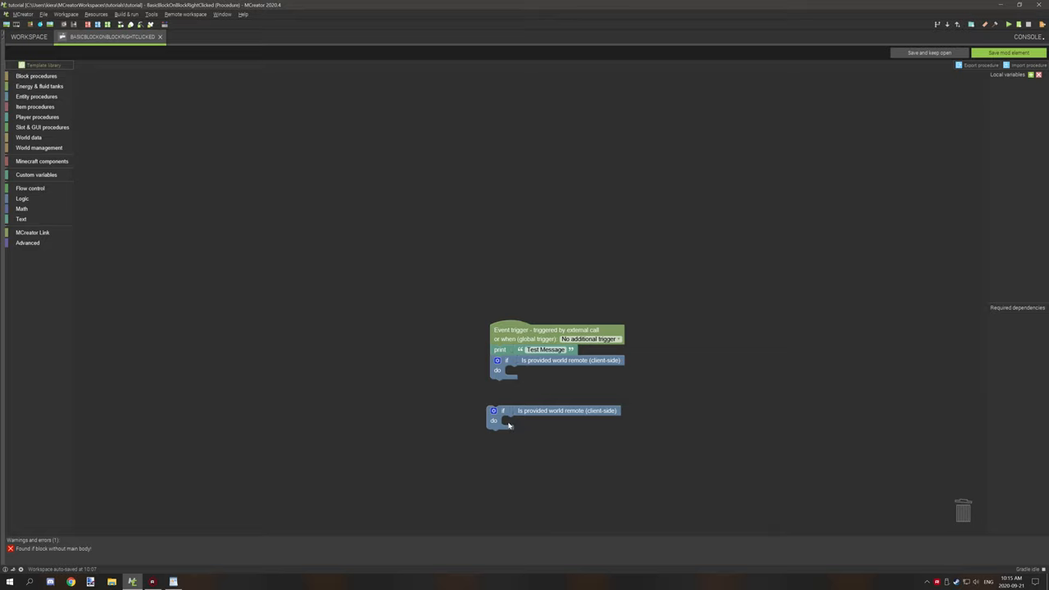
{"action": "mouse_move", "coordinate": [516, 426]}
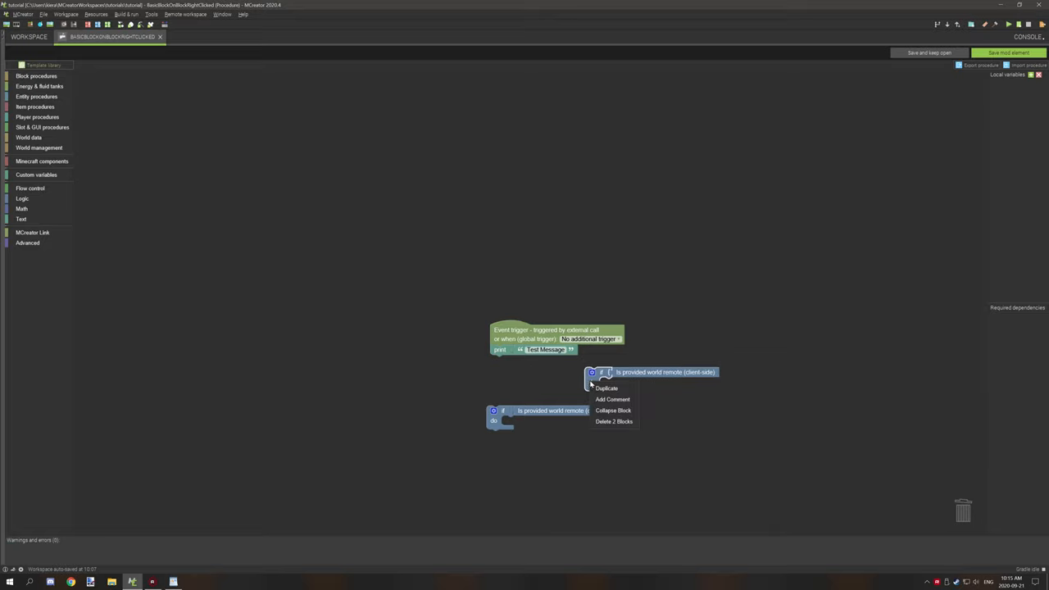
{"action": "left_click", "coordinate": [612, 410]}
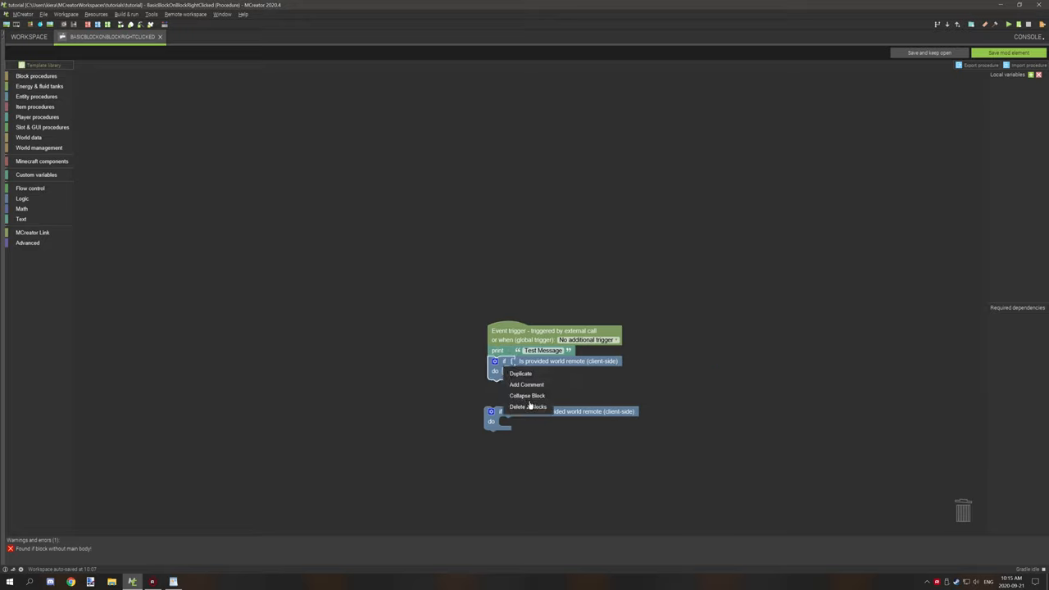
{"action": "left_click", "coordinate": [528, 406]}
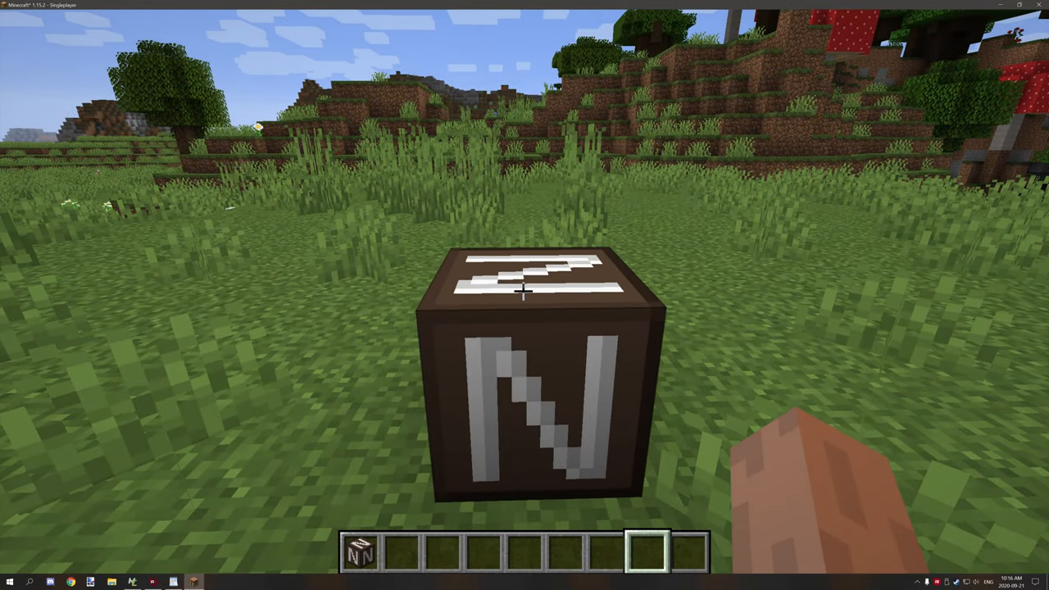
Leave the game window after right-clicking the placed N block
{"action": "key", "text": "Escape"}
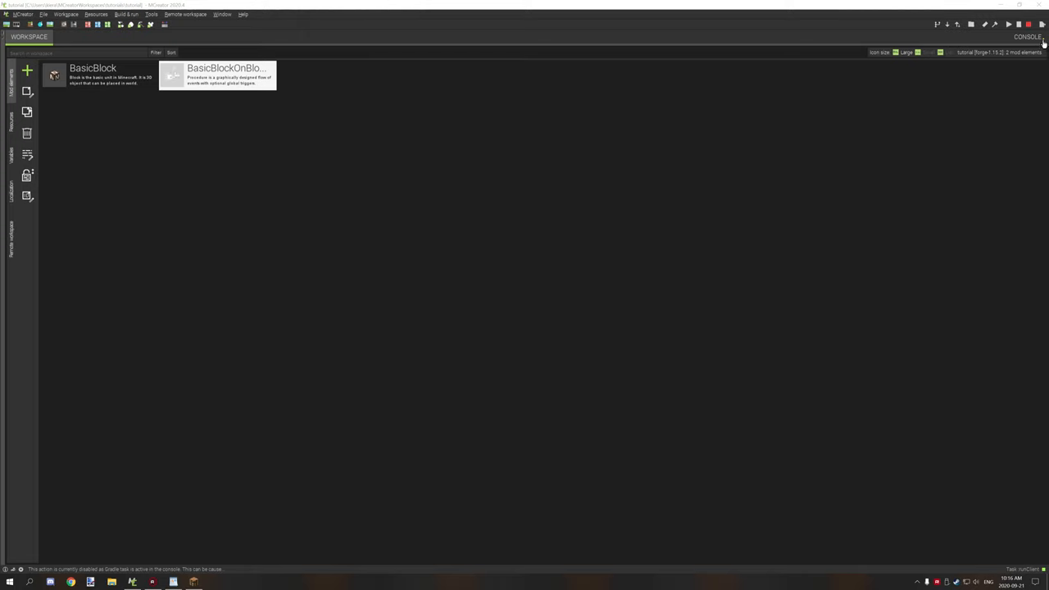
Show the console of the running game and pick out the Test Message log line
{"action": "left_click", "coordinate": [1027, 36]}
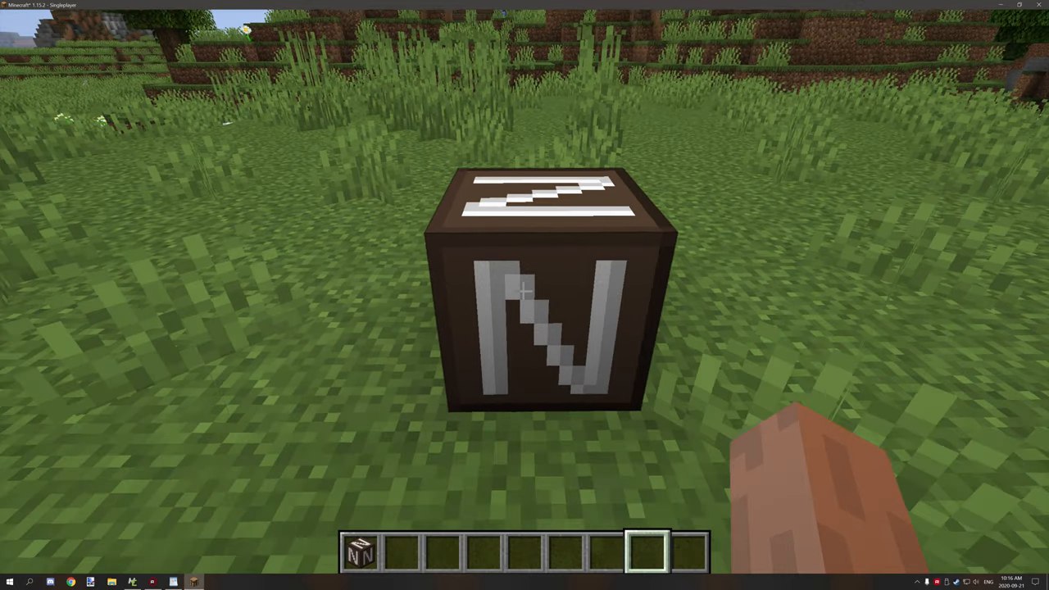
{"action": "key", "text": "Escape"}
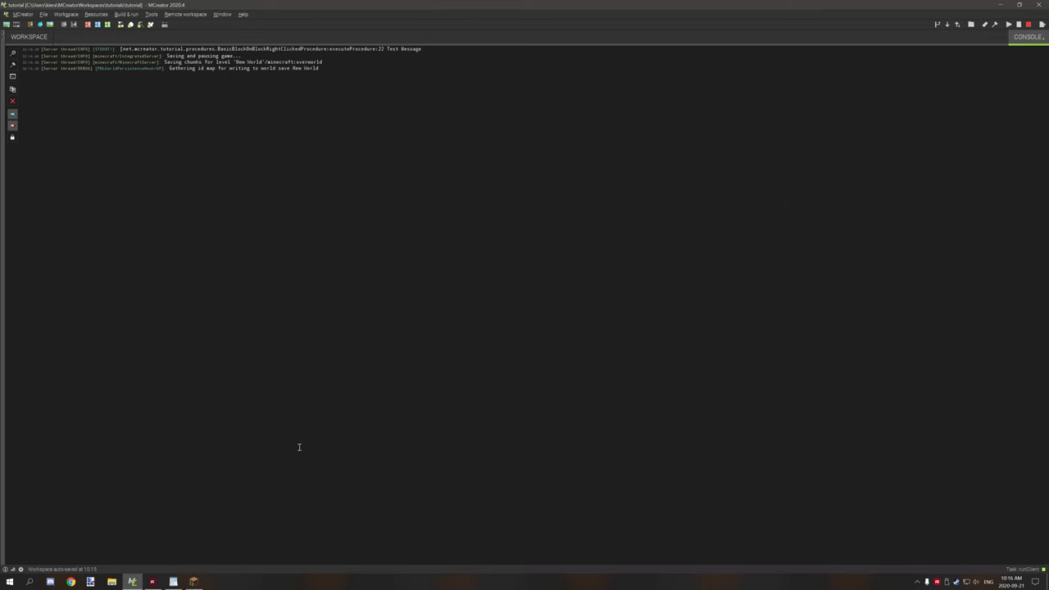
{"action": "mouse_move", "coordinate": [324, 59]}
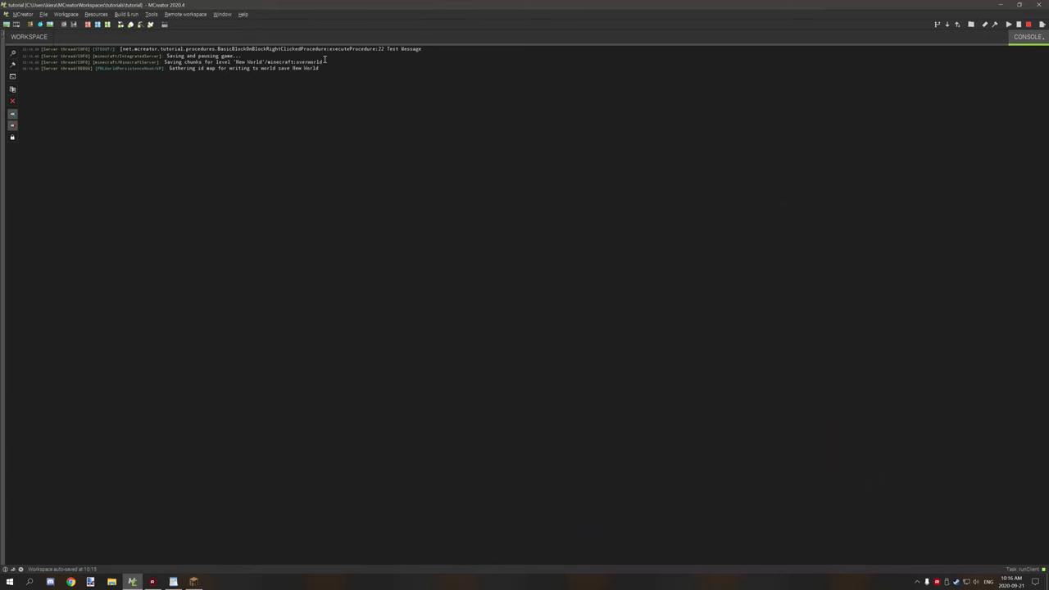
{"action": "mouse_move", "coordinate": [331, 62]}
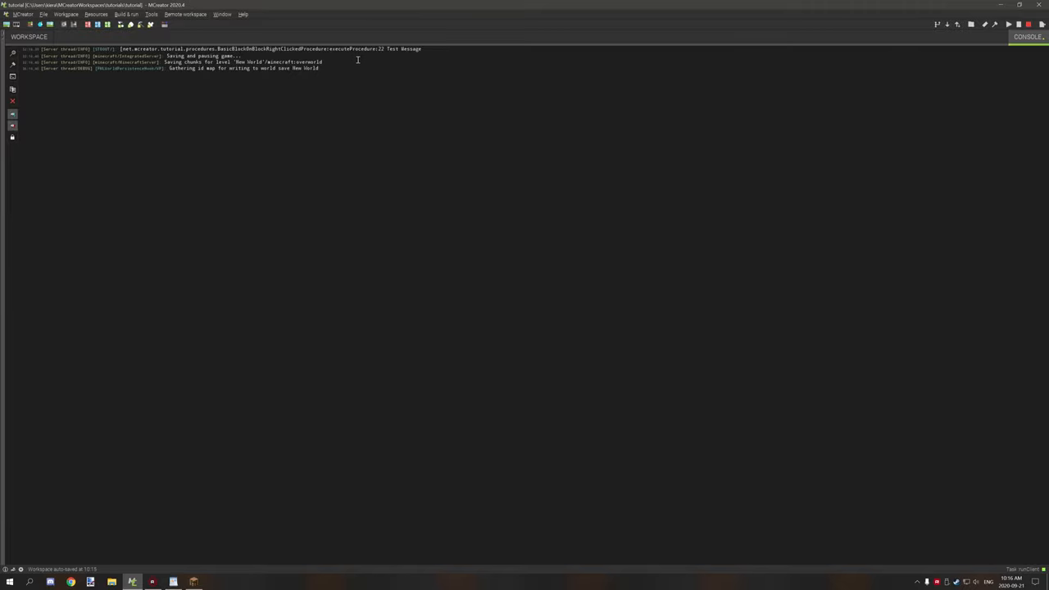
{"action": "left_click", "coordinate": [226, 49]}
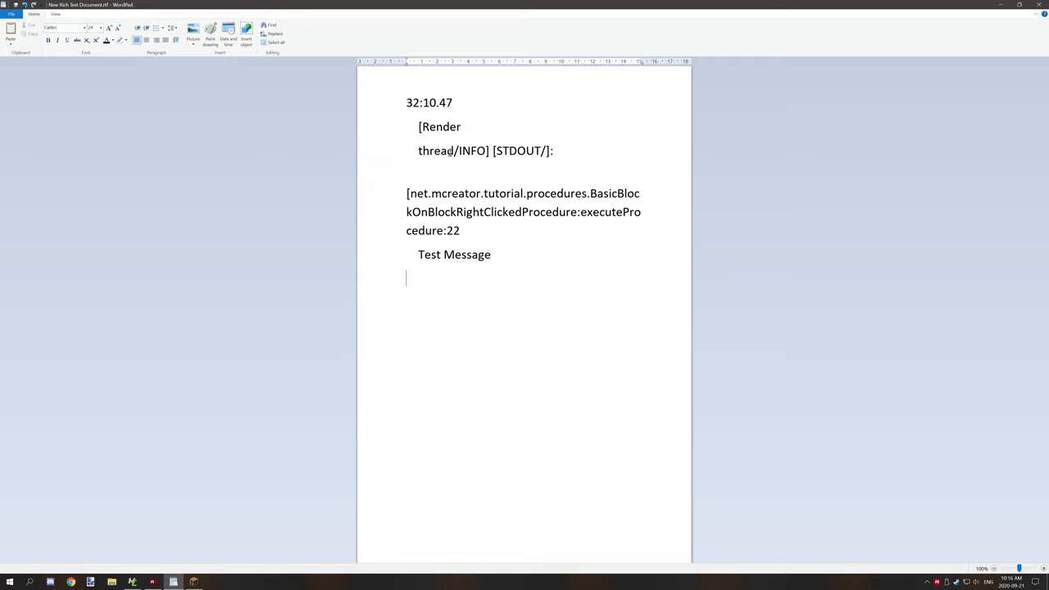
{"action": "mouse_move", "coordinate": [499, 277]}
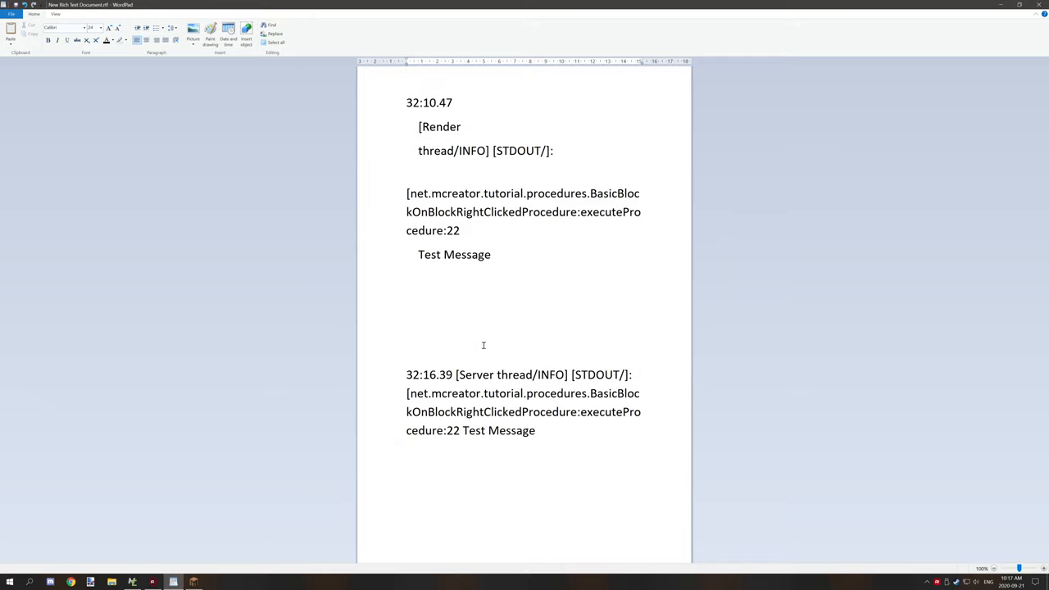
{"action": "mouse_move", "coordinate": [462, 385]}
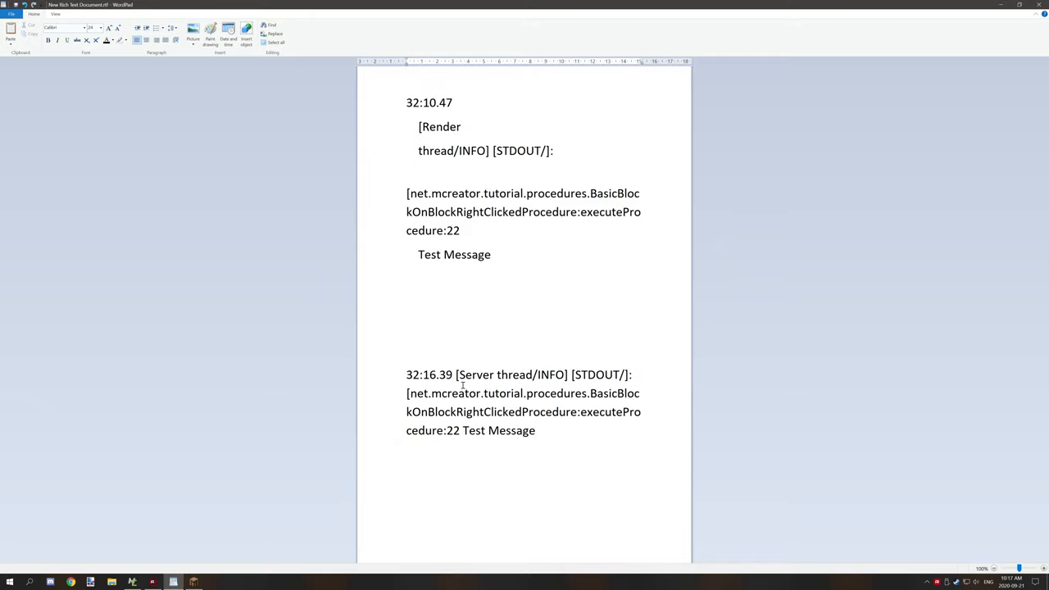
{"action": "mouse_move", "coordinate": [526, 383]}
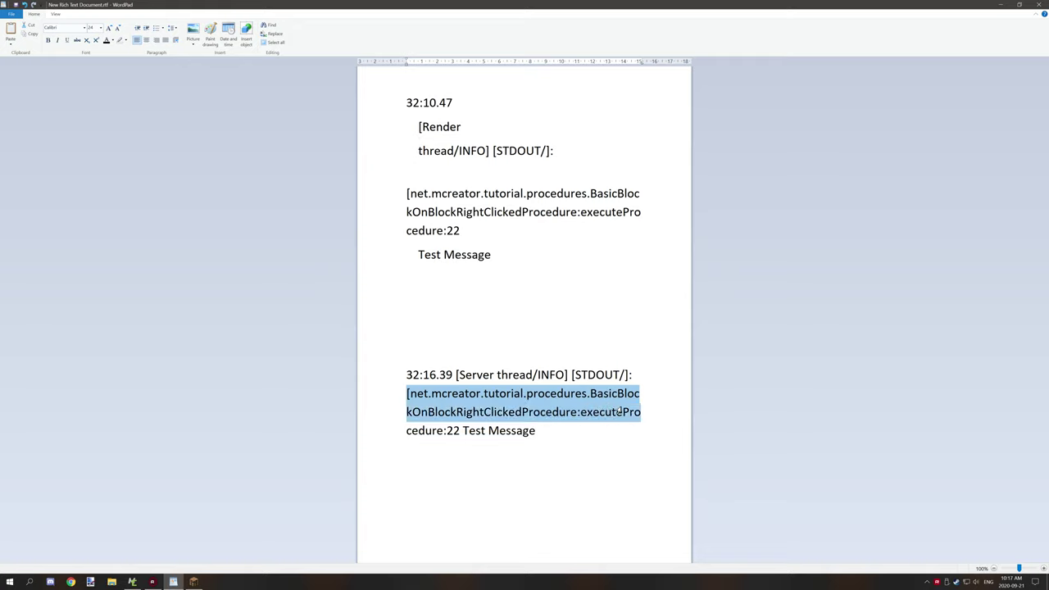
Paste the Server thread entry under the Render thread one, both printing Test Message
{"action": "left_click", "coordinate": [481, 430]}
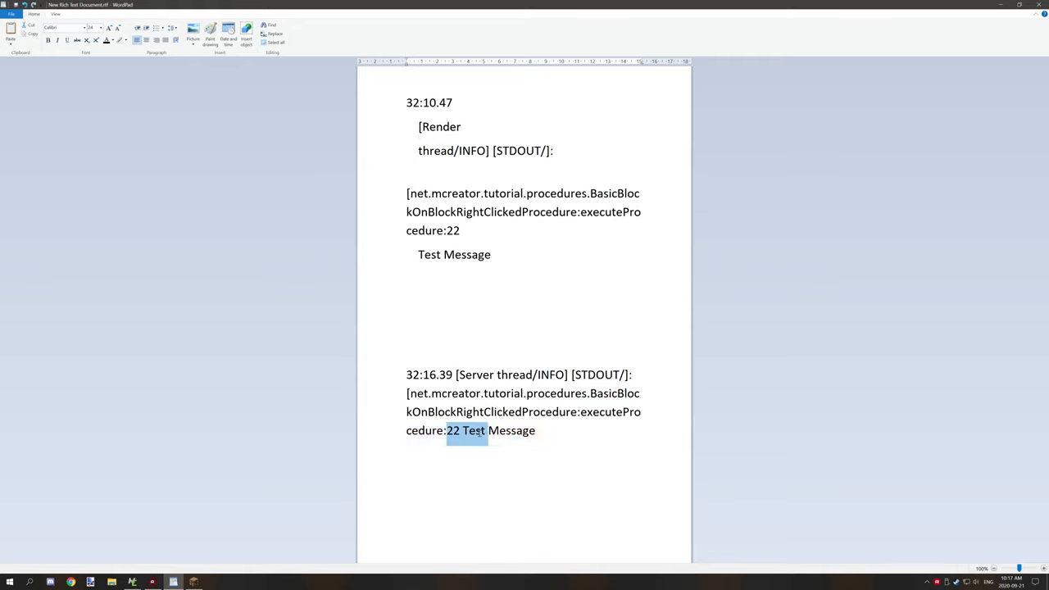
{"action": "right_click", "coordinate": [491, 429]}
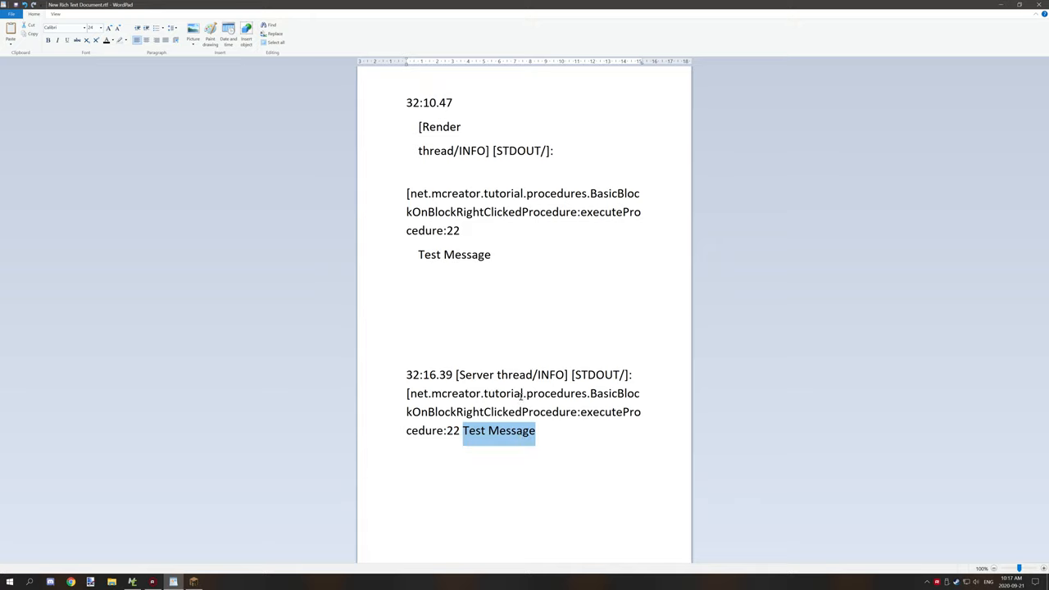
{"action": "right_click", "coordinate": [525, 385]}
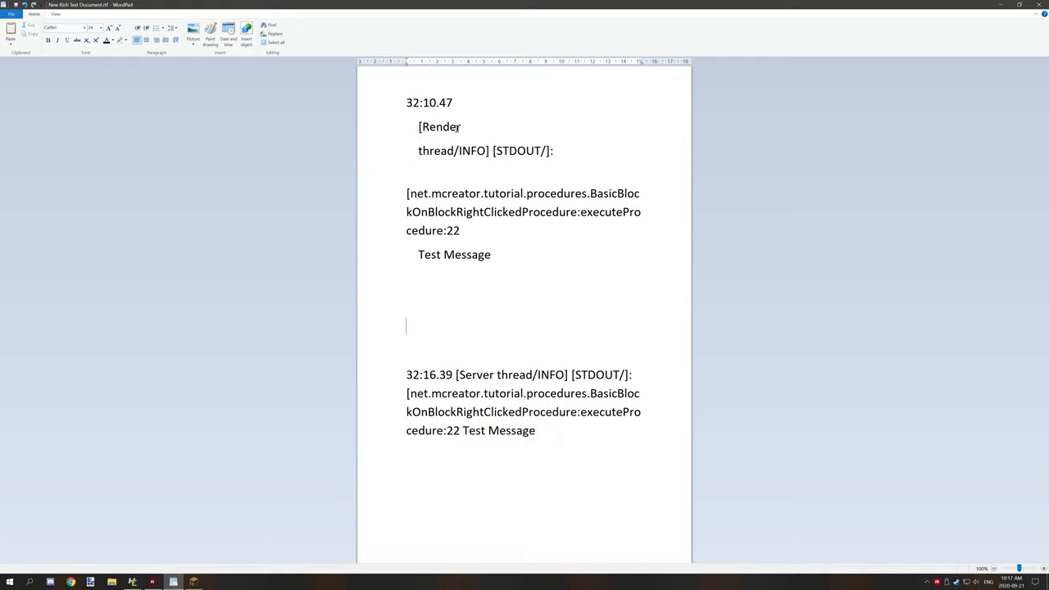
{"action": "mouse_move", "coordinate": [455, 134]}
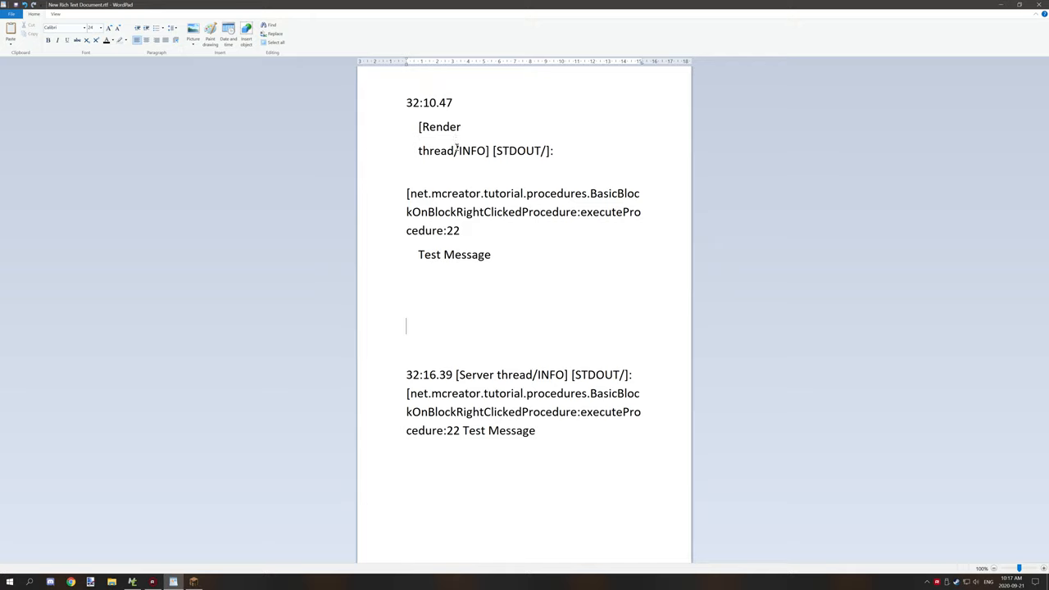
{"action": "mouse_move", "coordinate": [469, 155]}
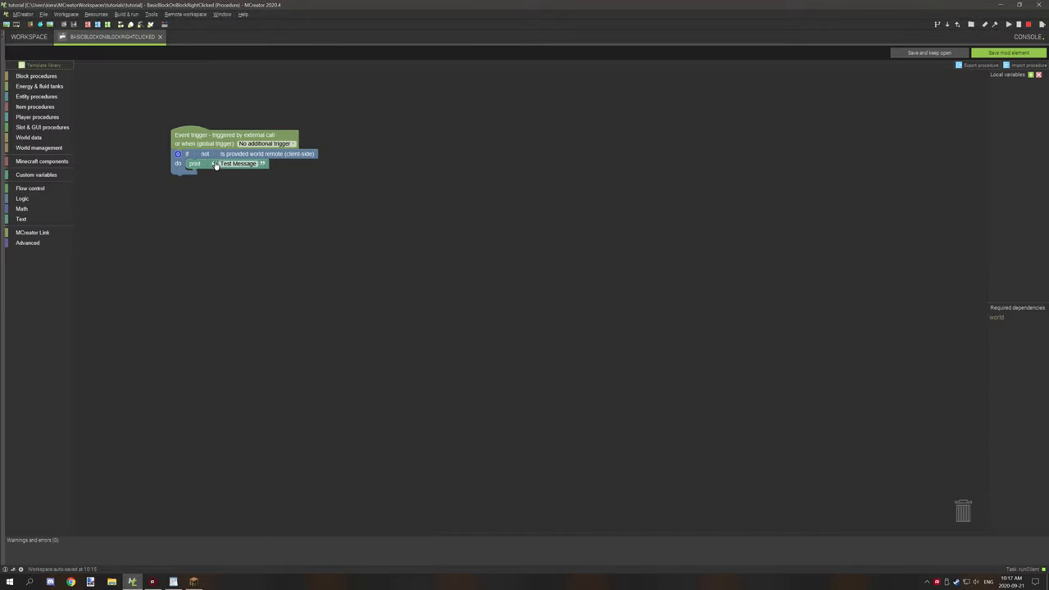
Move the trigger, if block and Test Message print block toward the canvas centre
{"action": "left_click_drag", "start_coordinate": [232, 147], "coordinate": [363, 198]}
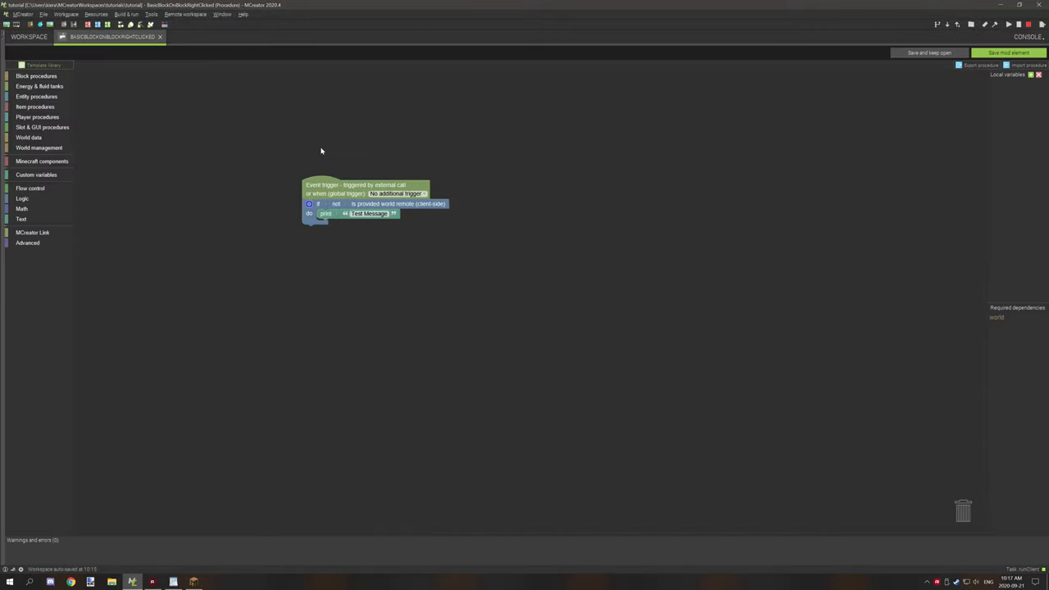
{"action": "mouse_move", "coordinate": [39, 147]}
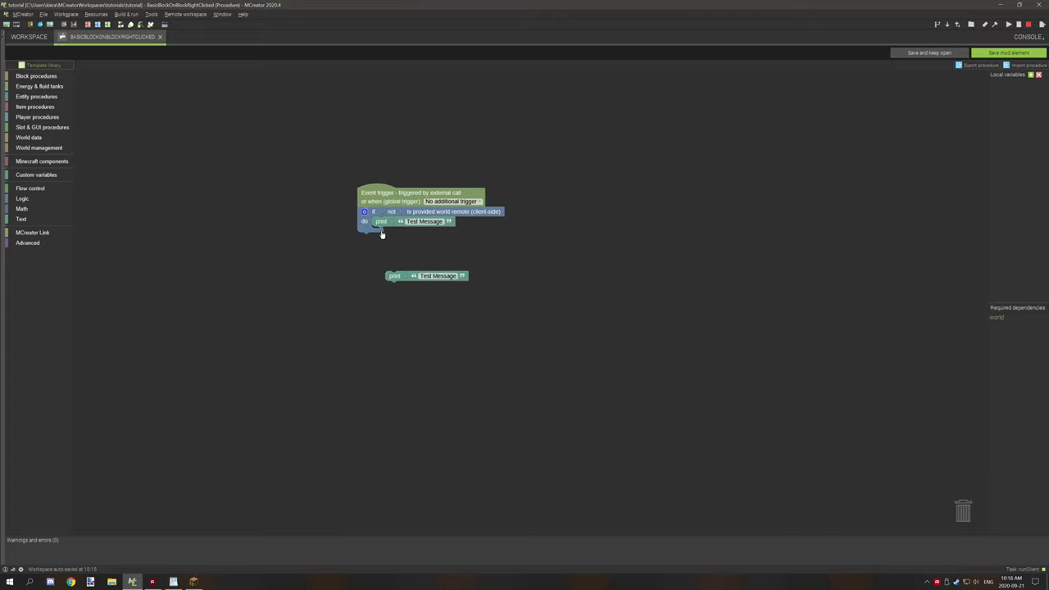
{"action": "mouse_move", "coordinate": [376, 223]}
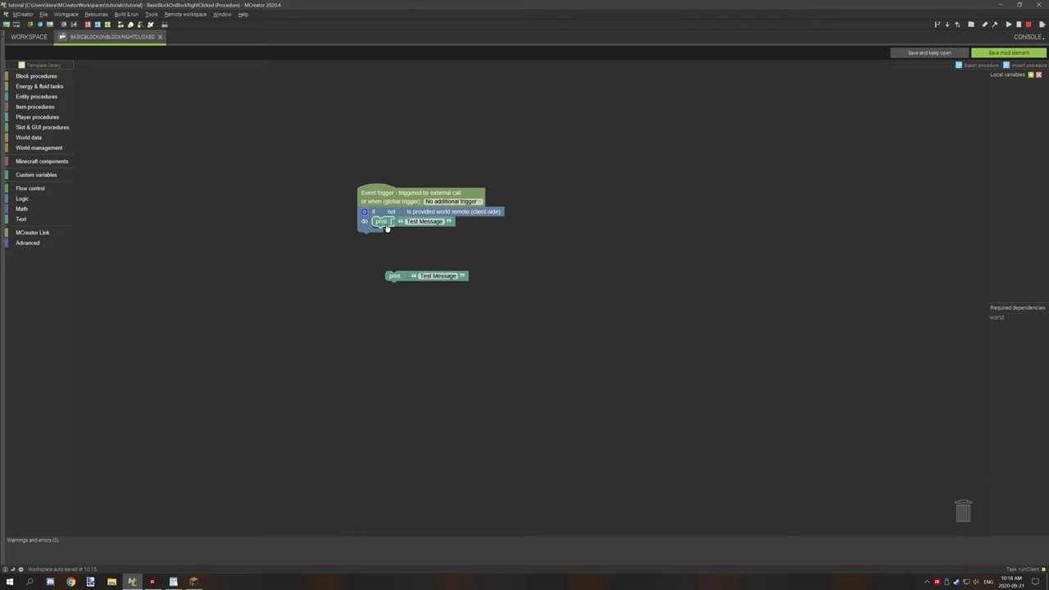
{"action": "mouse_move", "coordinate": [384, 221]}
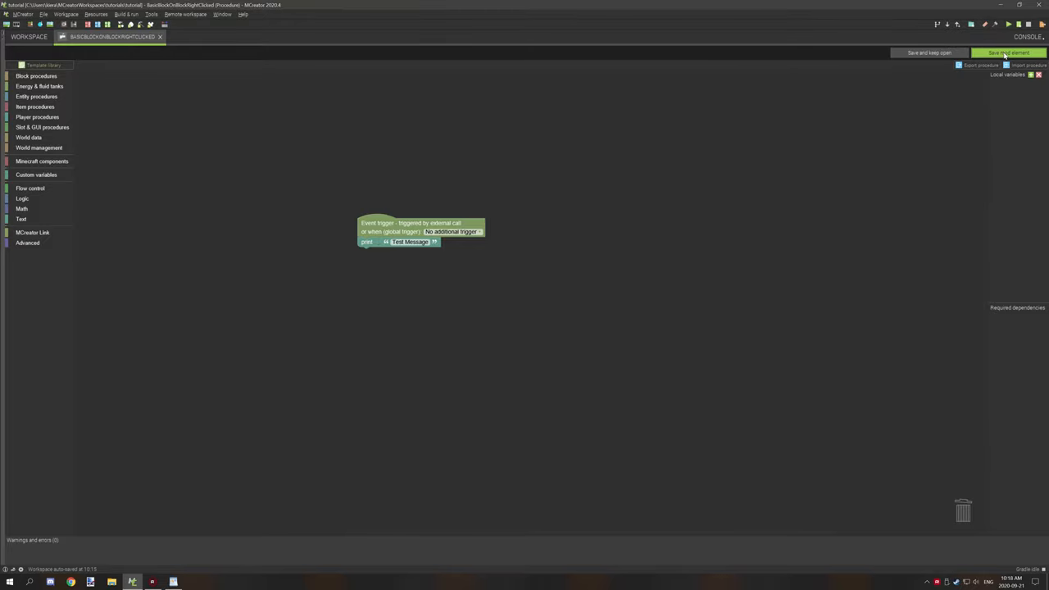
Return to the game world, activate the N block and pause again
{"action": "left_click", "coordinate": [1009, 53]}
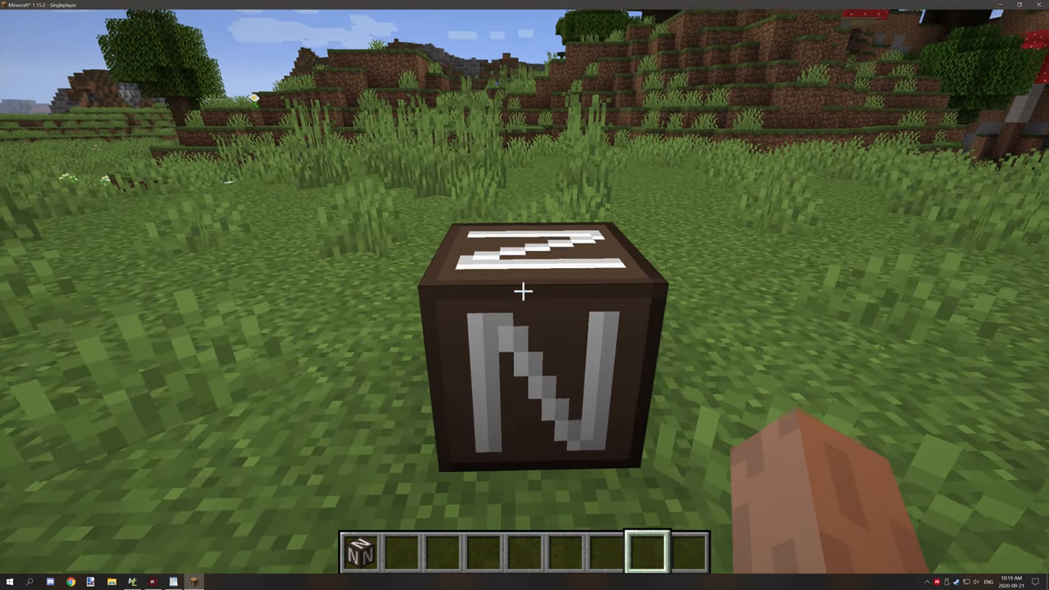
{"action": "key", "text": "Escape"}
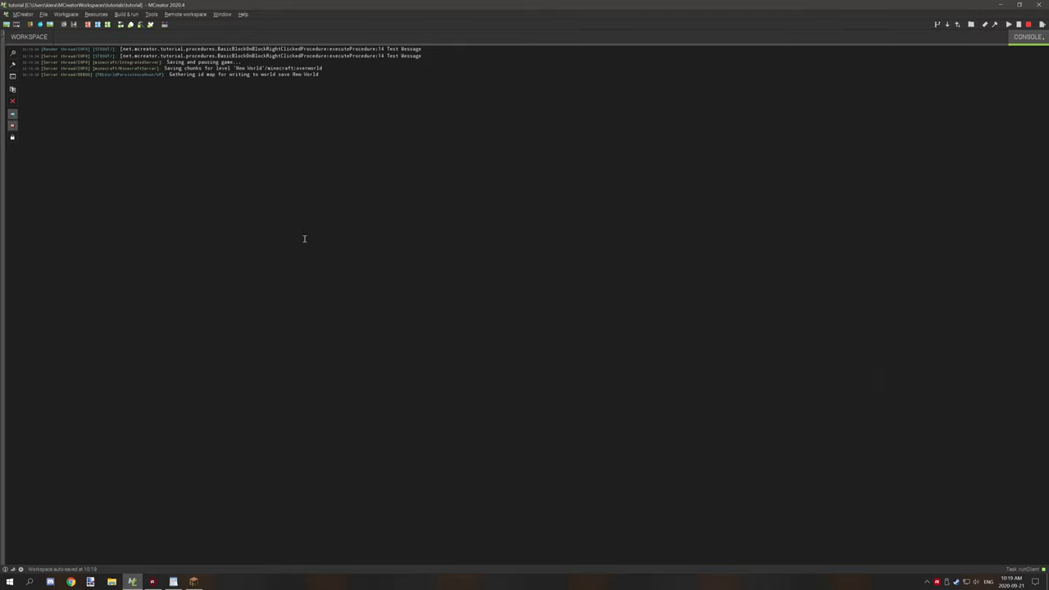
{"action": "mouse_move", "coordinate": [439, 55]}
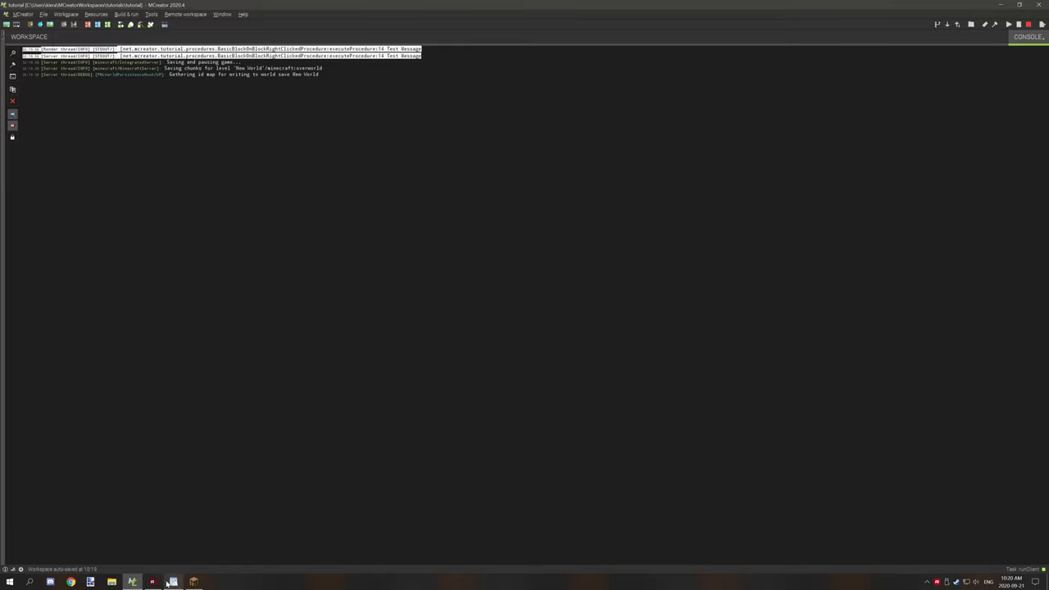
Copy the two 32:19.56 Test Message log lines from the console output
{"action": "left_click", "coordinate": [172, 581]}
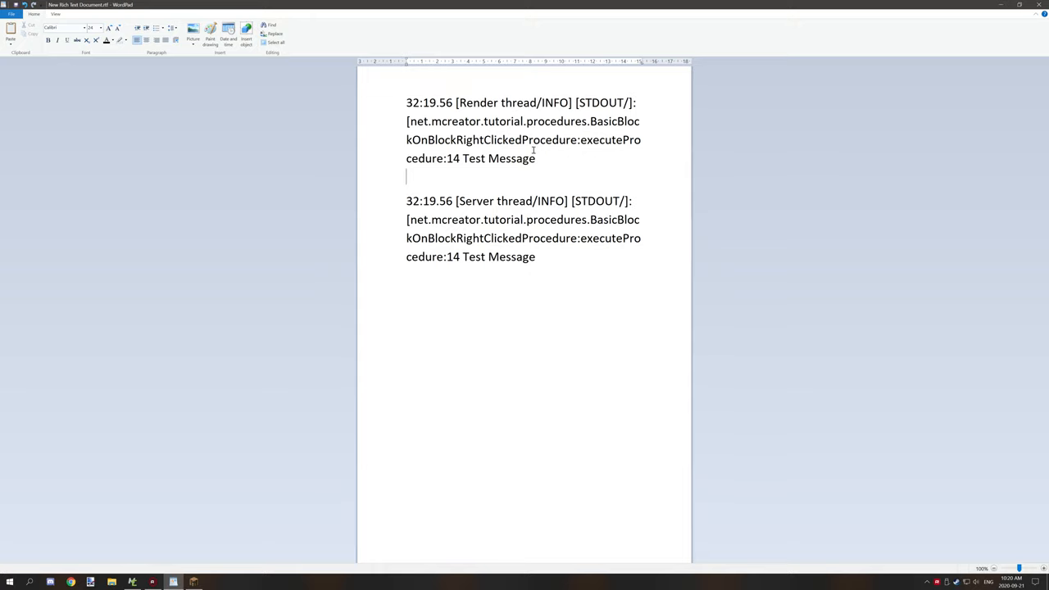
{"action": "mouse_move", "coordinate": [518, 268]}
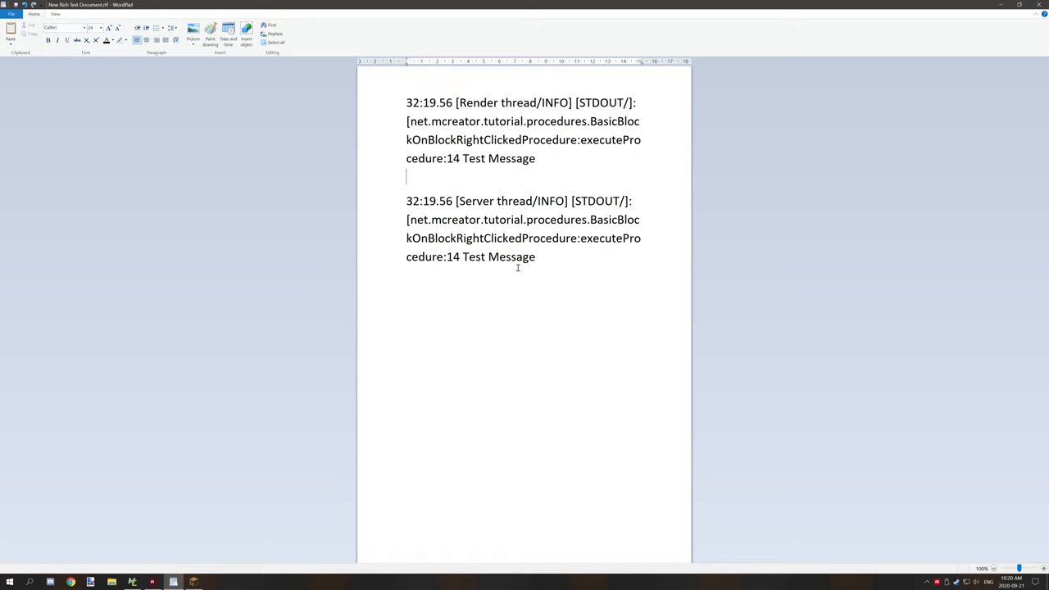
Highlight the procedure name, 'Render thread' and 'Server thread' in the pasted entries to compare them
{"action": "left_click_drag", "start_coordinate": [590, 121], "coordinate": [536, 158]}
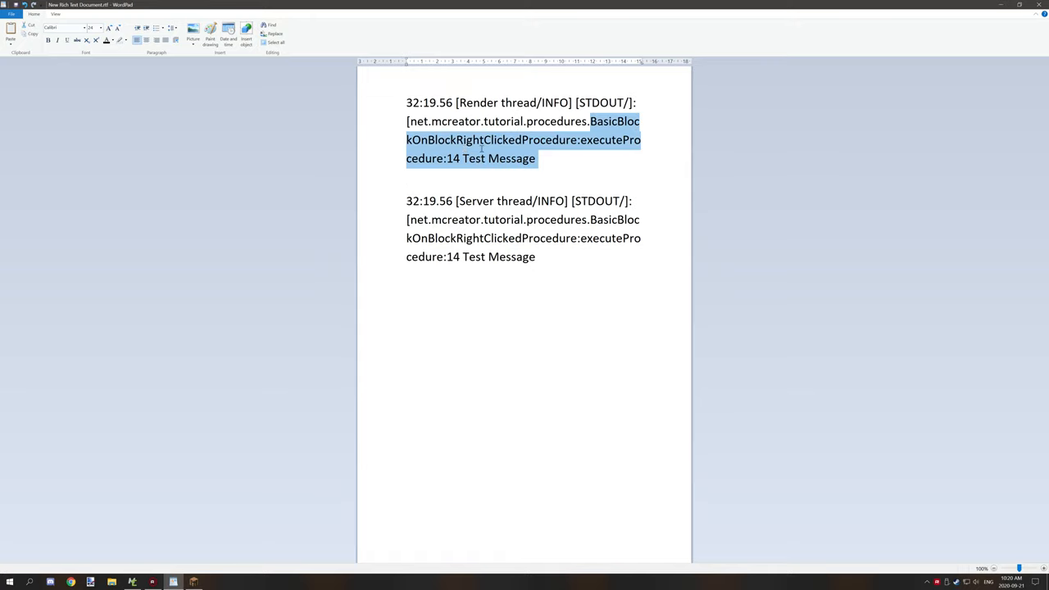
{"action": "double_click", "coordinate": [479, 101]}
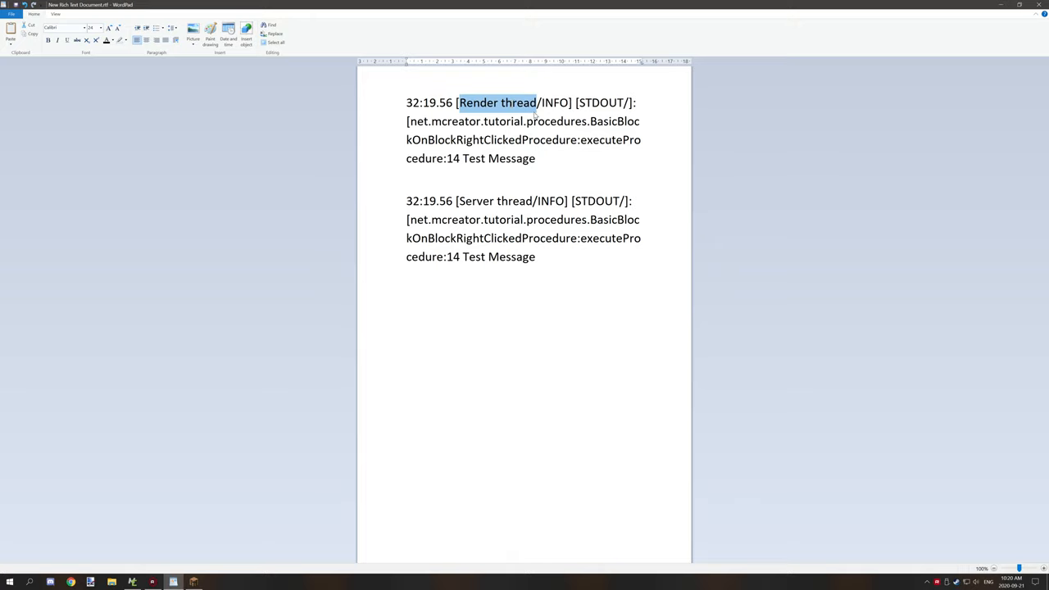
{"action": "double_click", "coordinate": [495, 199]}
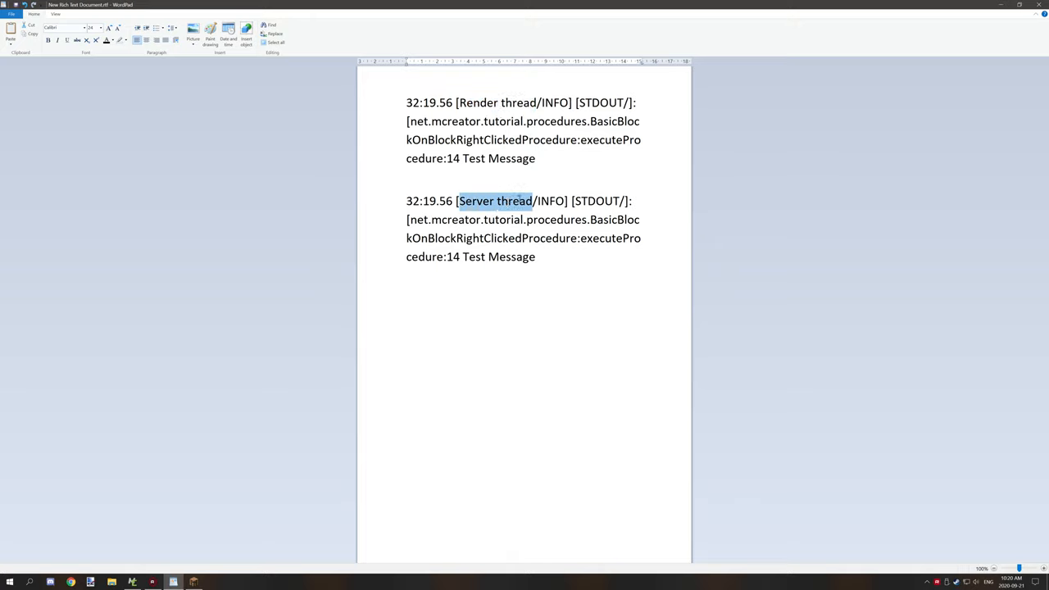
{"action": "left_click", "coordinate": [532, 276]}
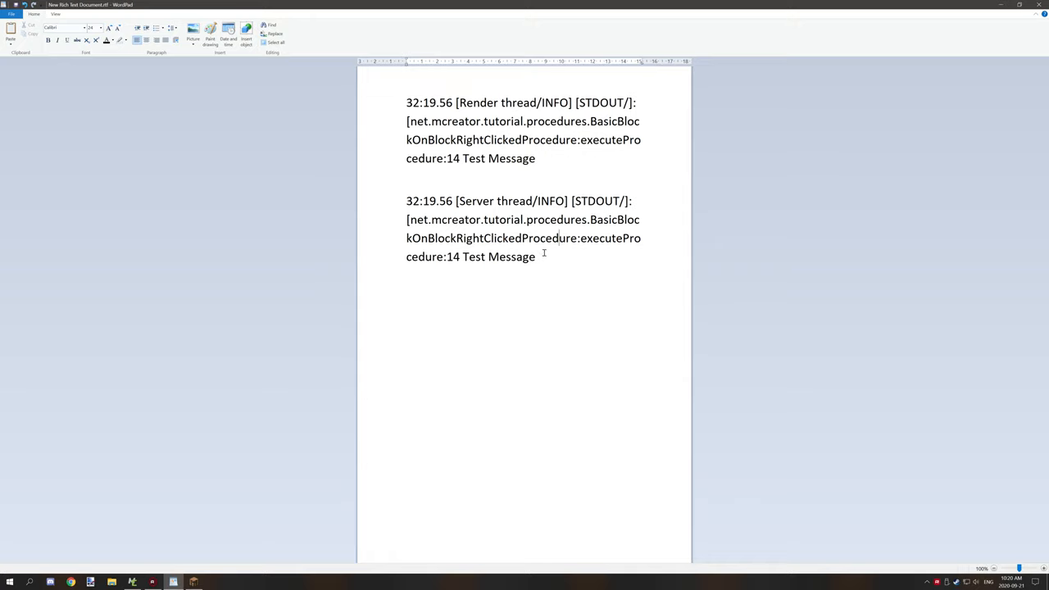
{"action": "mouse_move", "coordinate": [596, 252]}
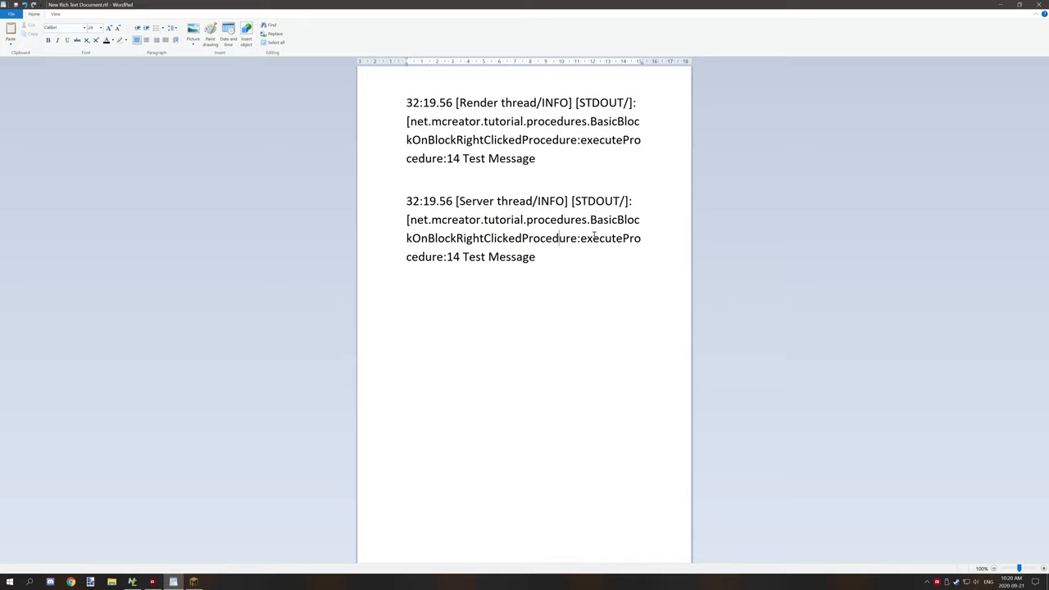
{"action": "mouse_move", "coordinate": [602, 172]}
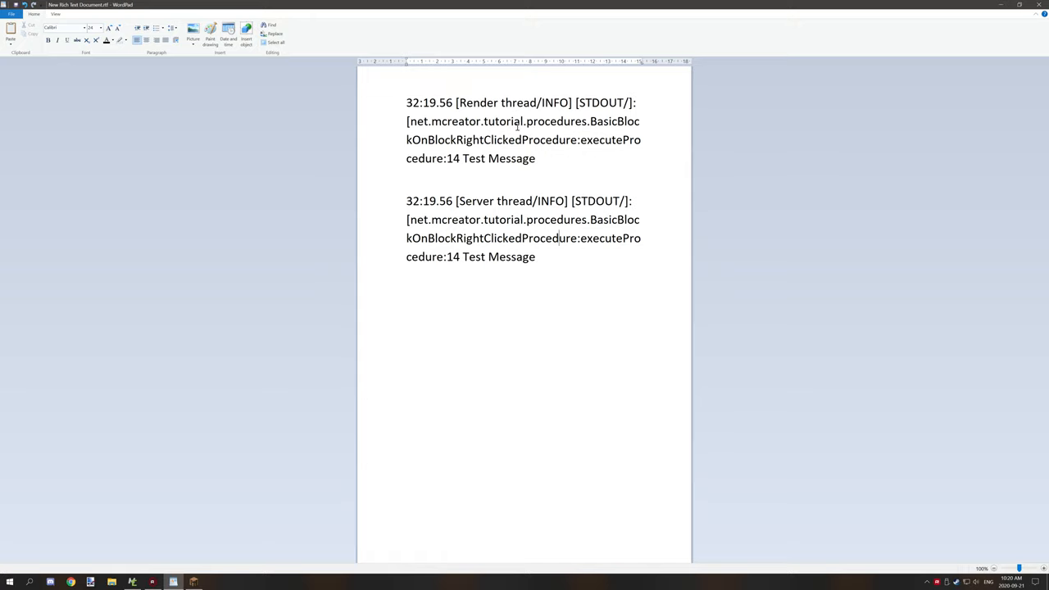
{"action": "mouse_move", "coordinate": [498, 133]}
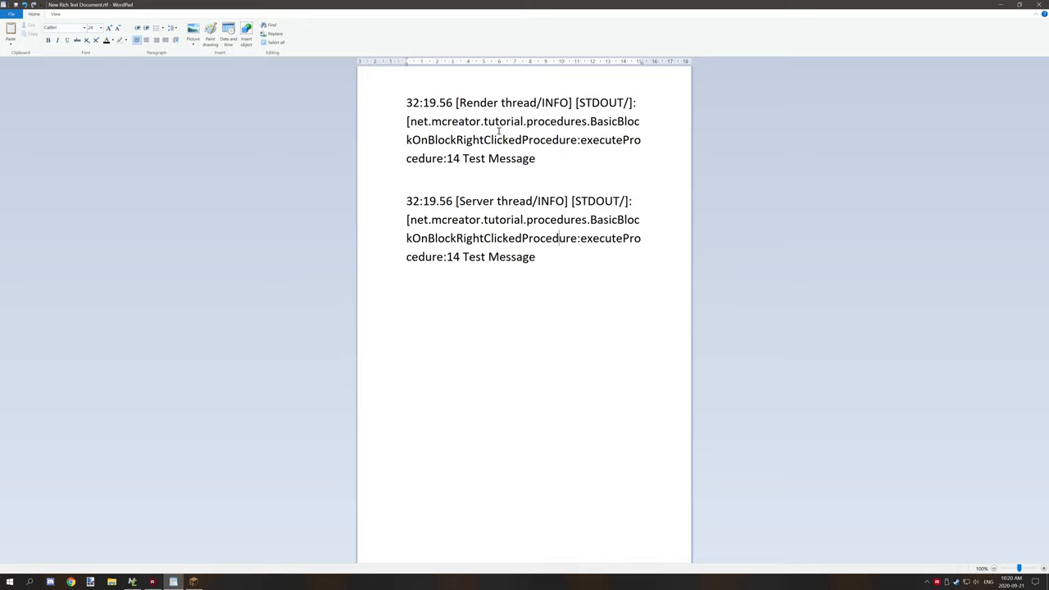
{"action": "mouse_move", "coordinate": [531, 65]}
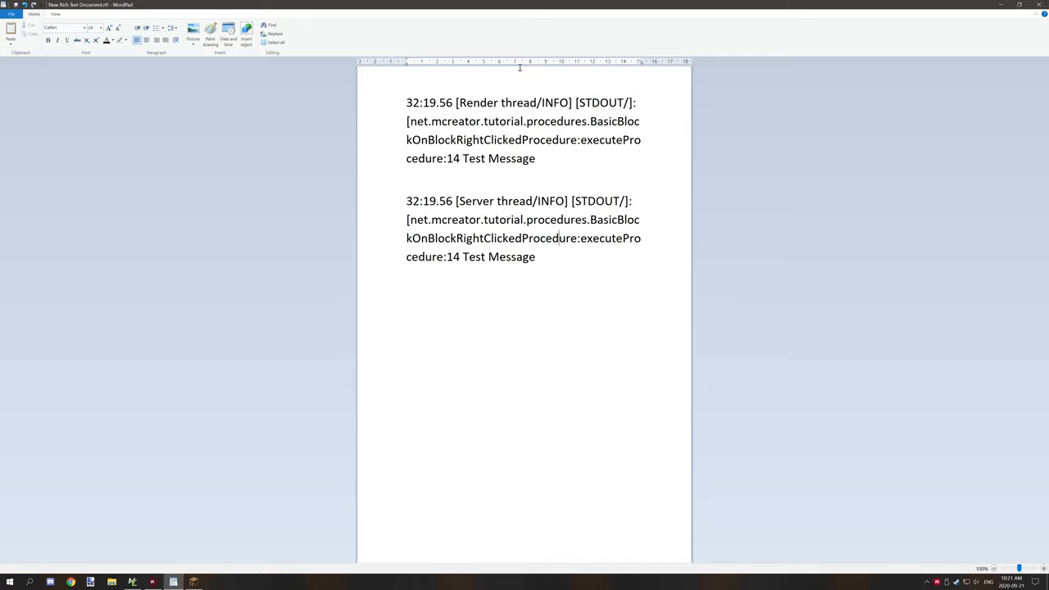
{"action": "mouse_move", "coordinate": [560, 75]}
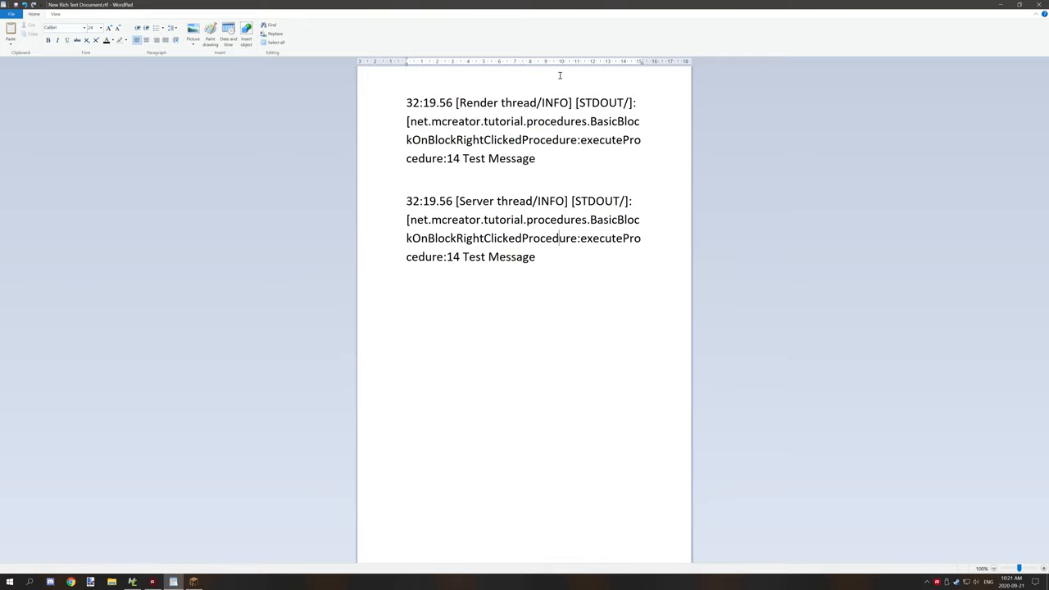
{"action": "mouse_move", "coordinate": [577, 206]}
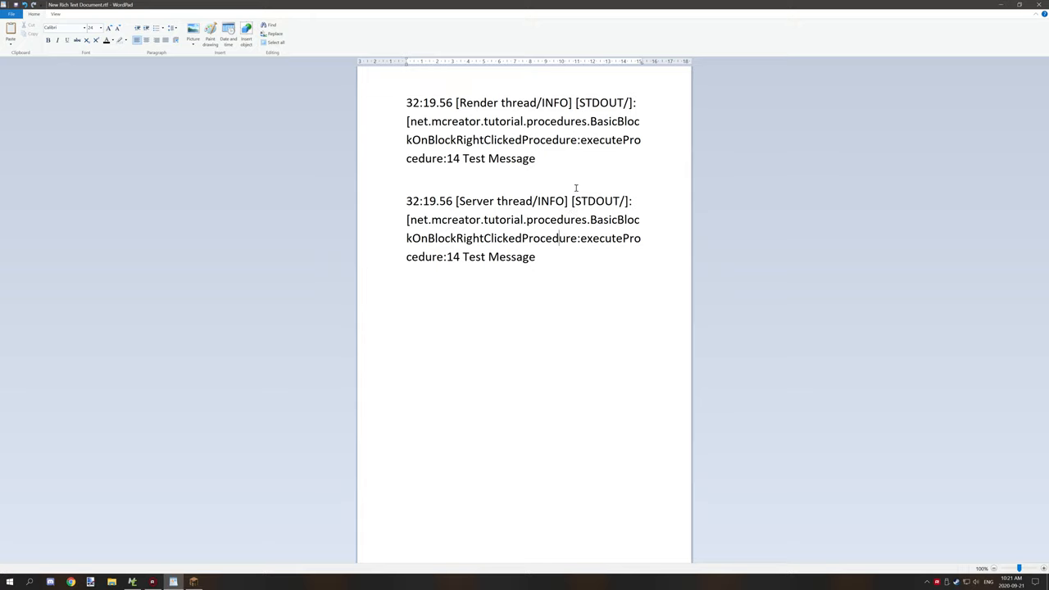
{"action": "mouse_move", "coordinate": [564, 164]}
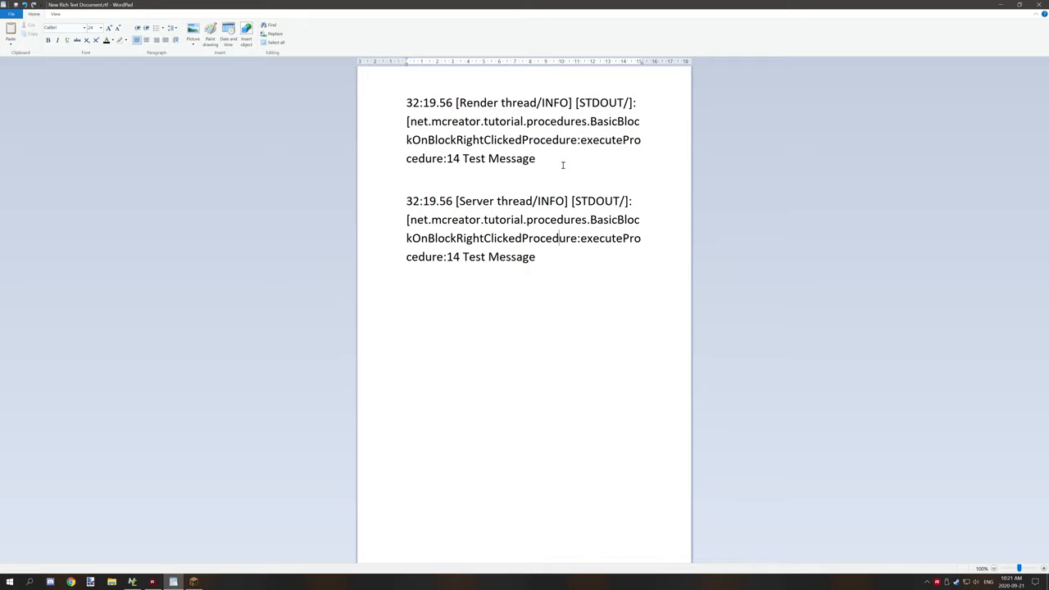